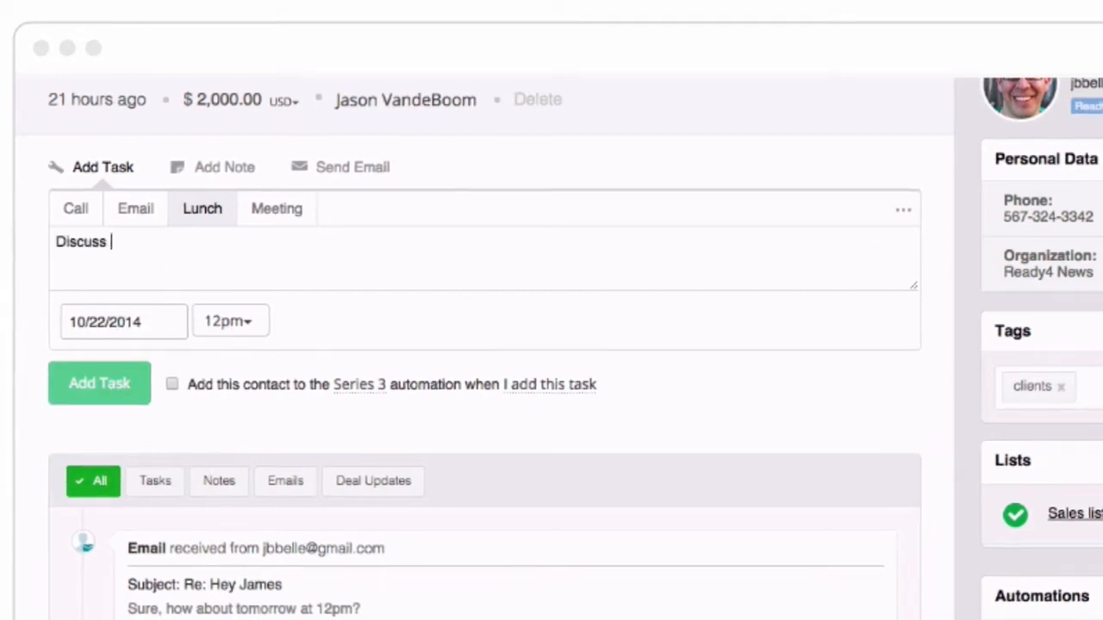
Add the 'Discuss project' lunch task to the Local news site deal, then set up a lunch task due tomorrow.
click(98, 382)
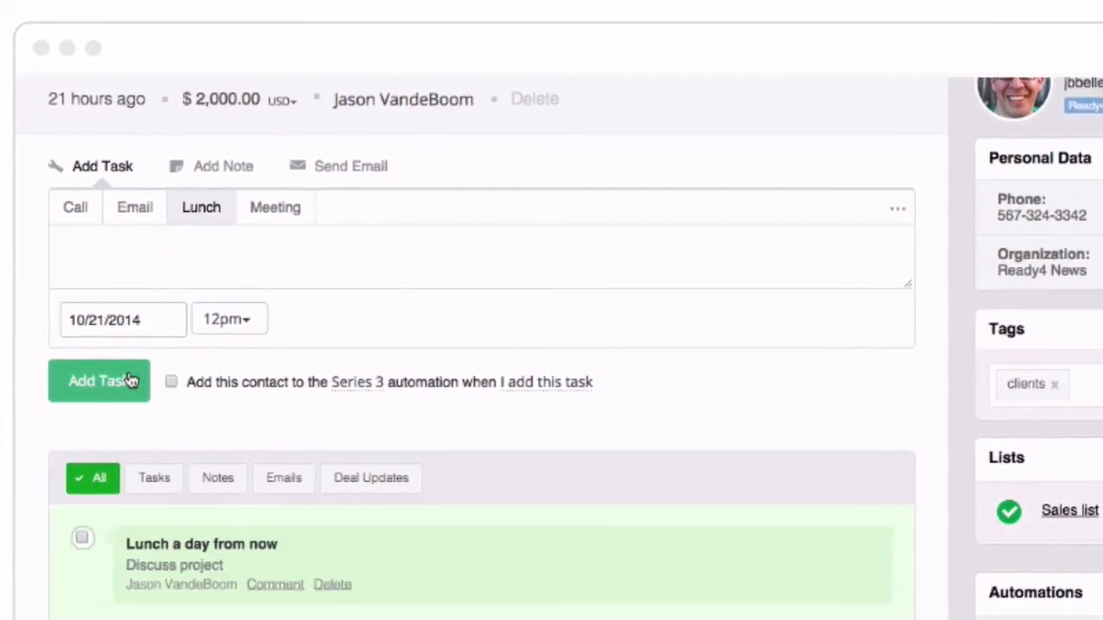
click(493, 110)
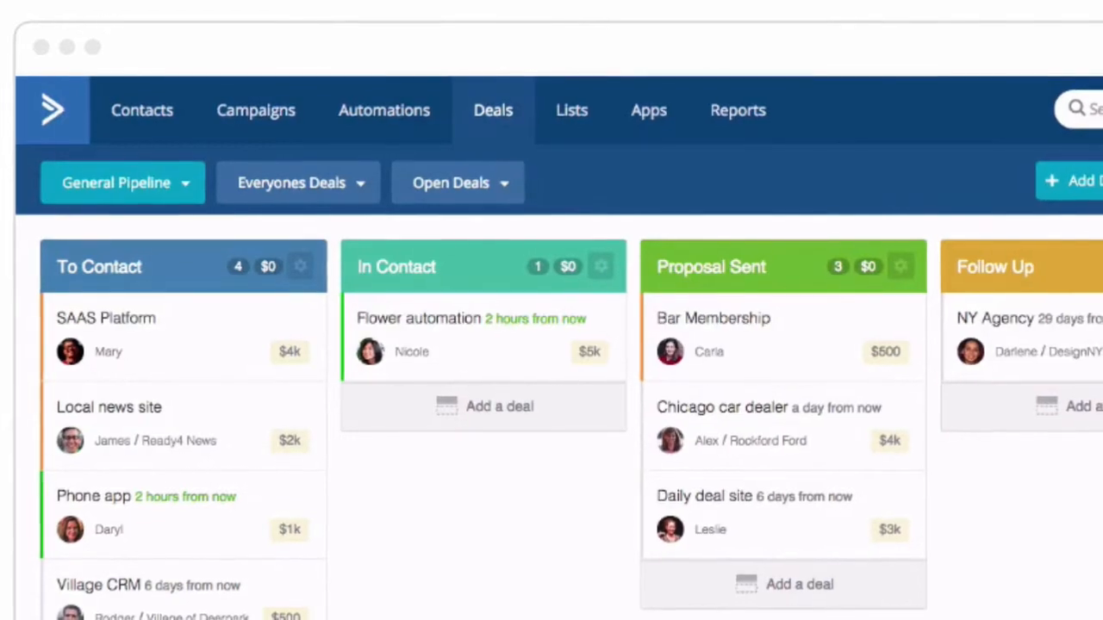
click(109, 407)
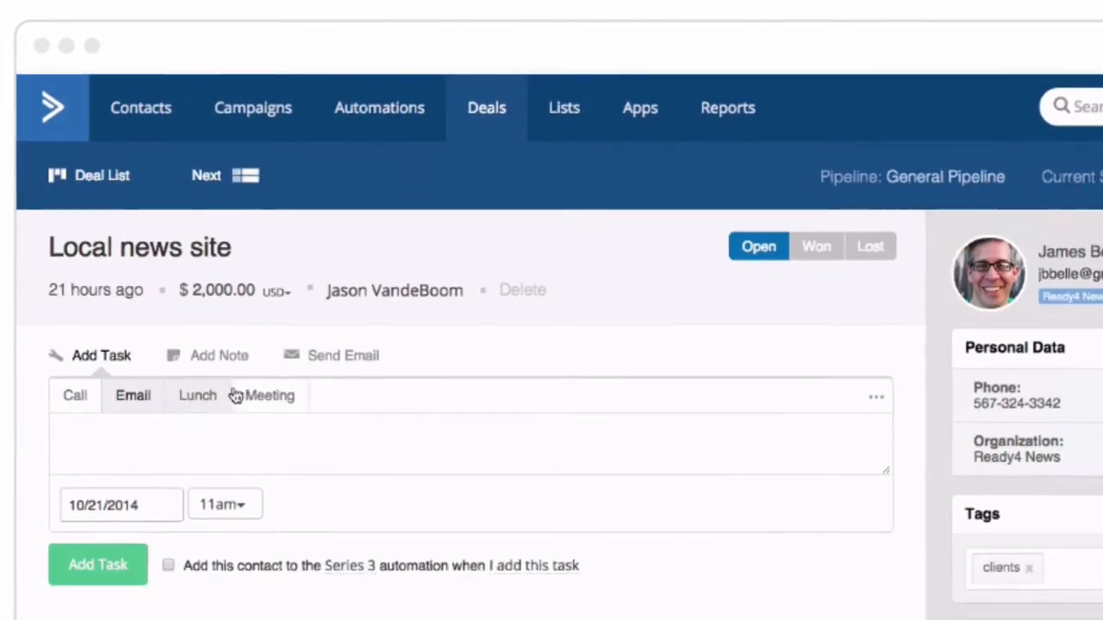
click(342, 355)
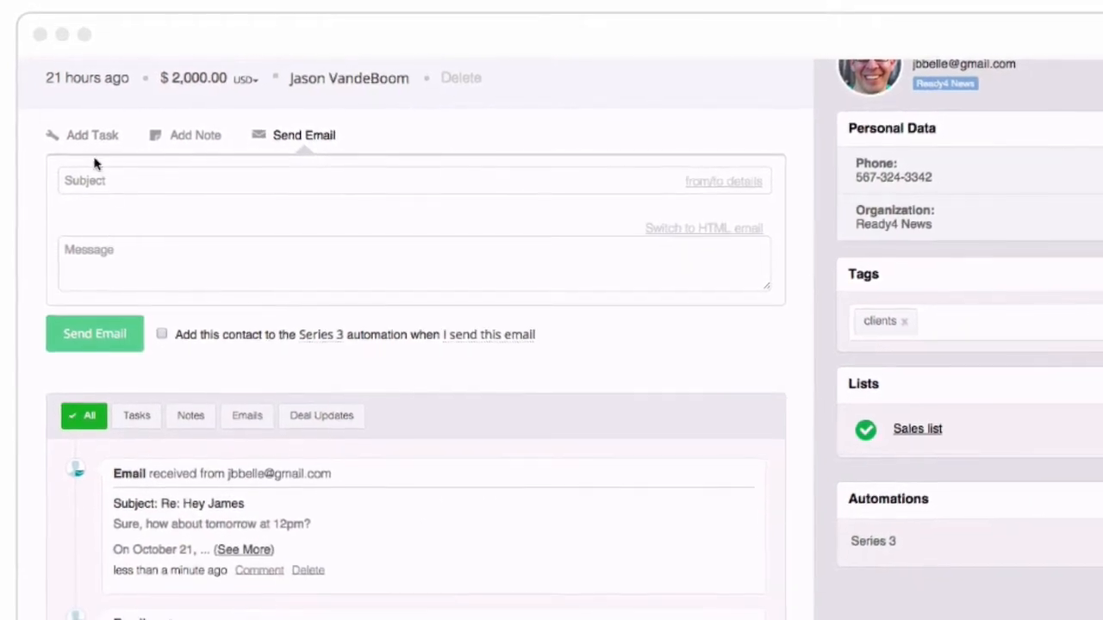
click(92, 134)
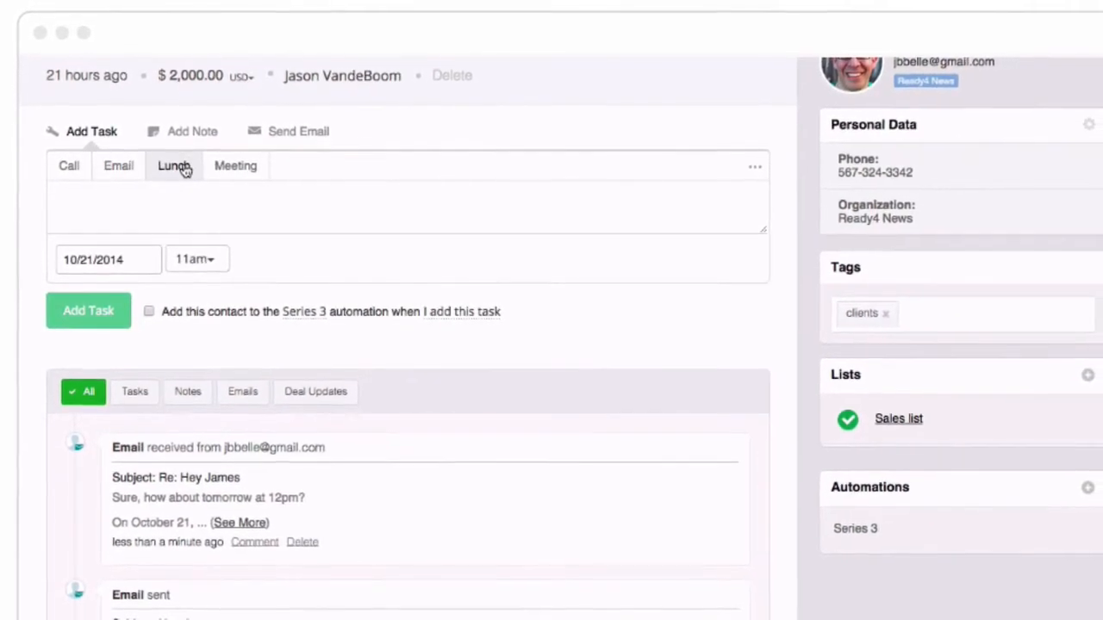
click(108, 260)
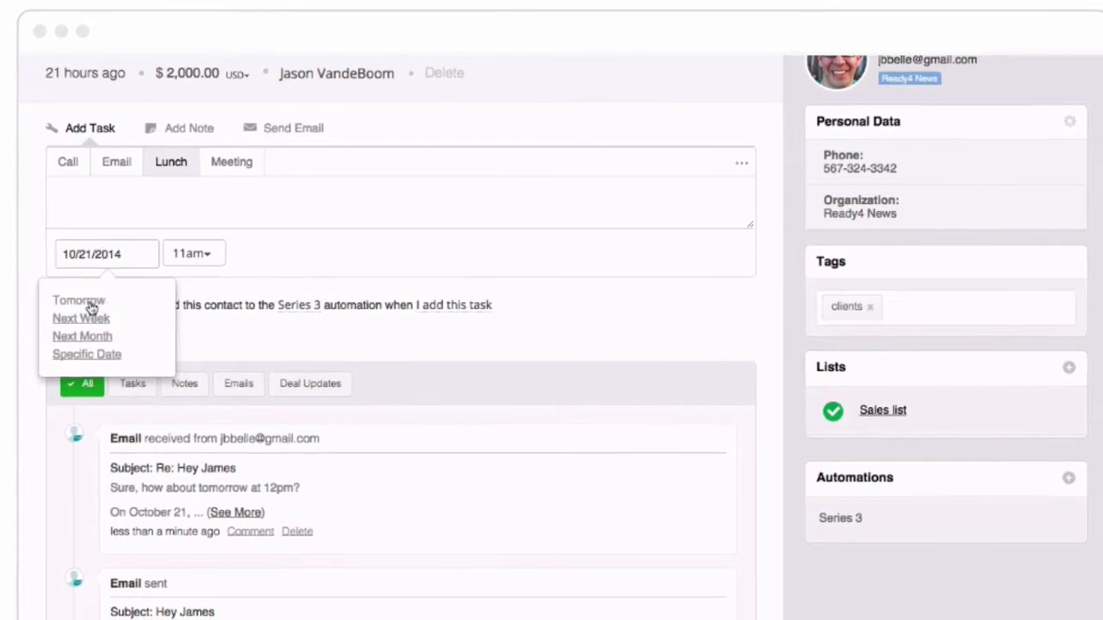
click(78, 300)
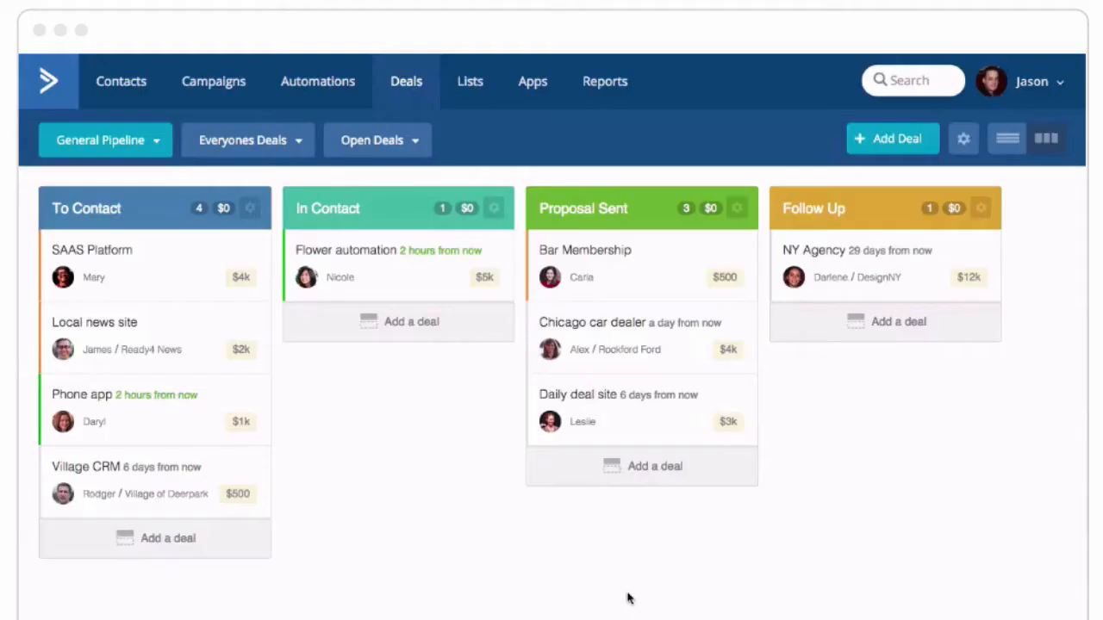
mouse_move(138, 334)
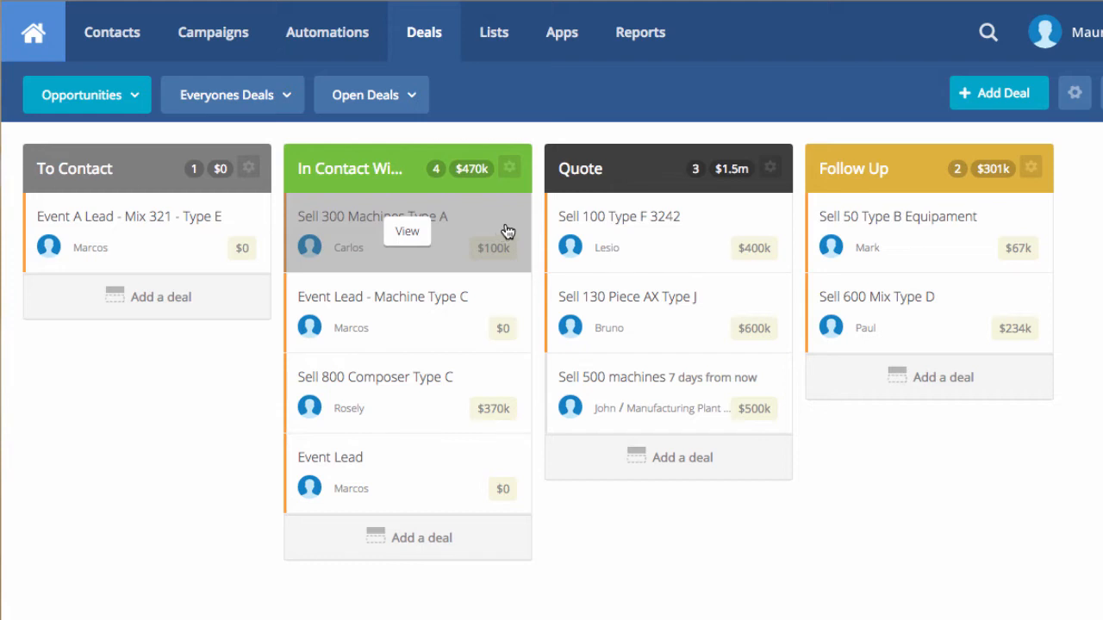
mouse_move(510, 231)
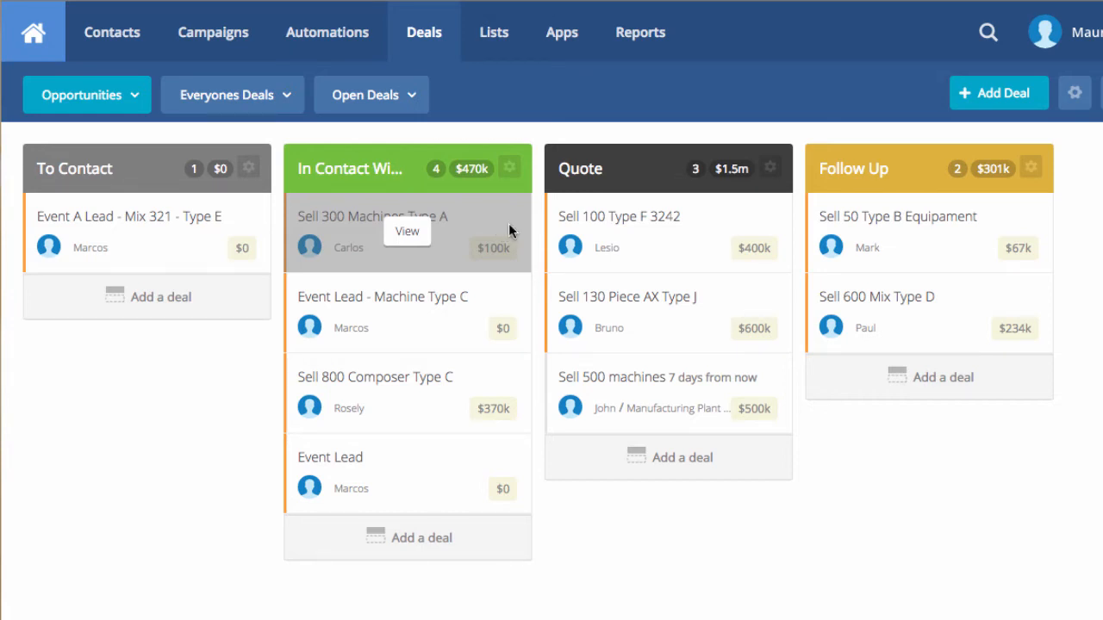
mouse_move(829, 588)
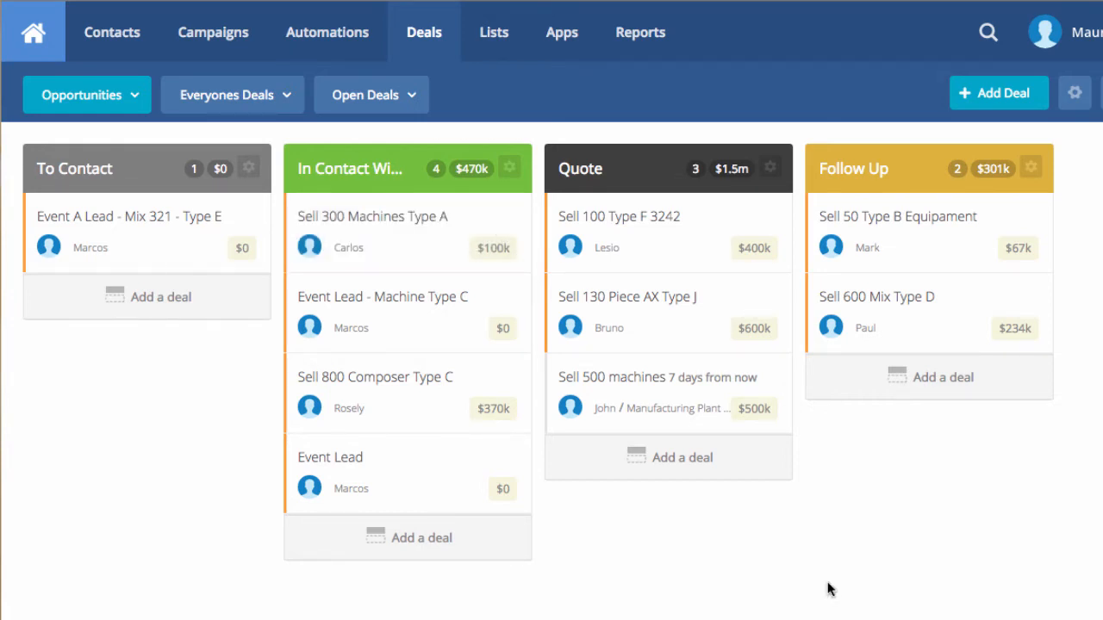
mouse_move(659, 431)
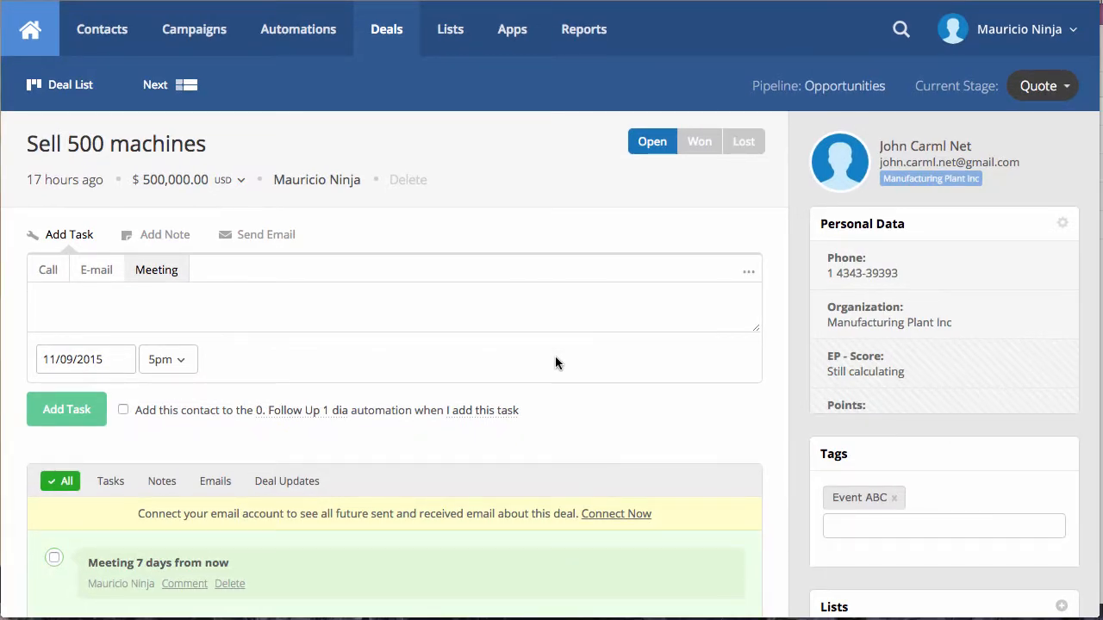
mouse_move(230, 199)
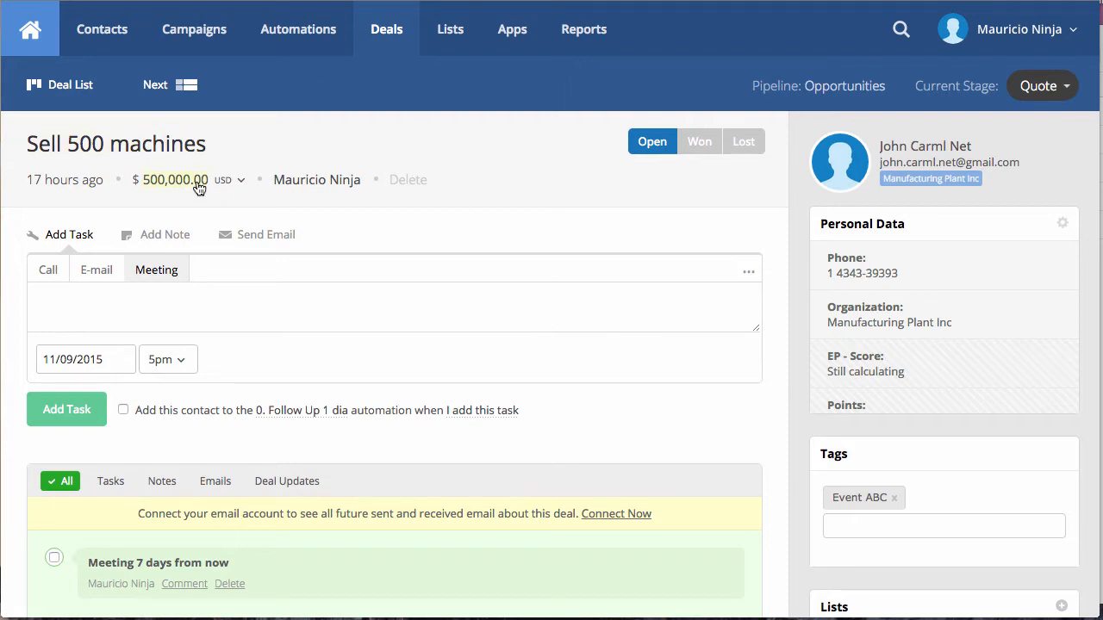
mouse_move(399, 230)
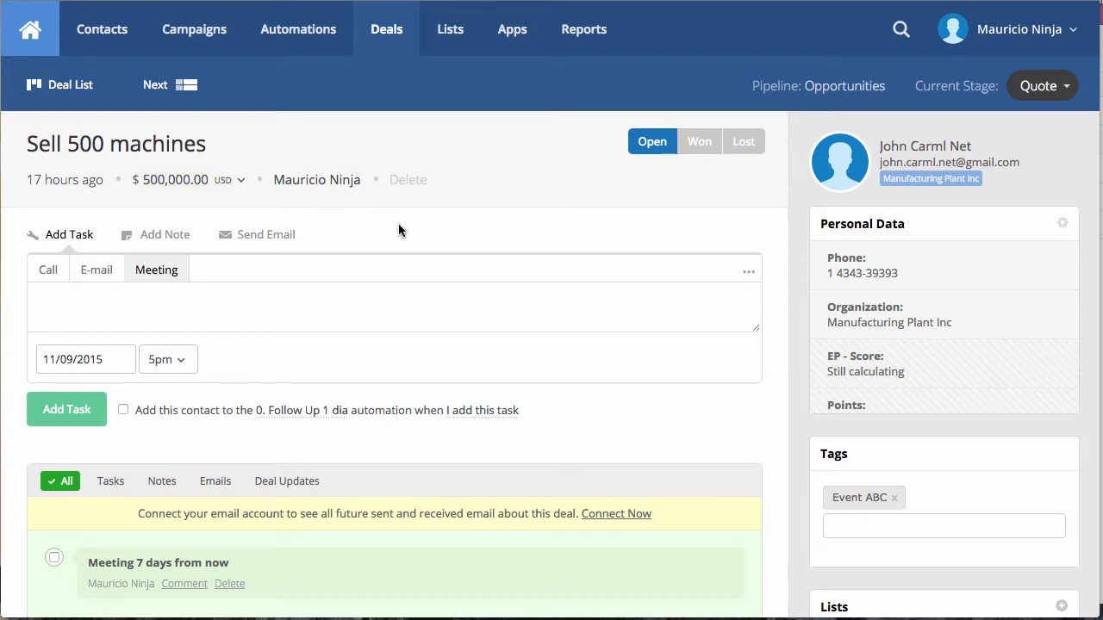
Scroll the Sell 500 machines deal down to the earlier 'Nice to meet you!' email and note.
scroll(down, 3)
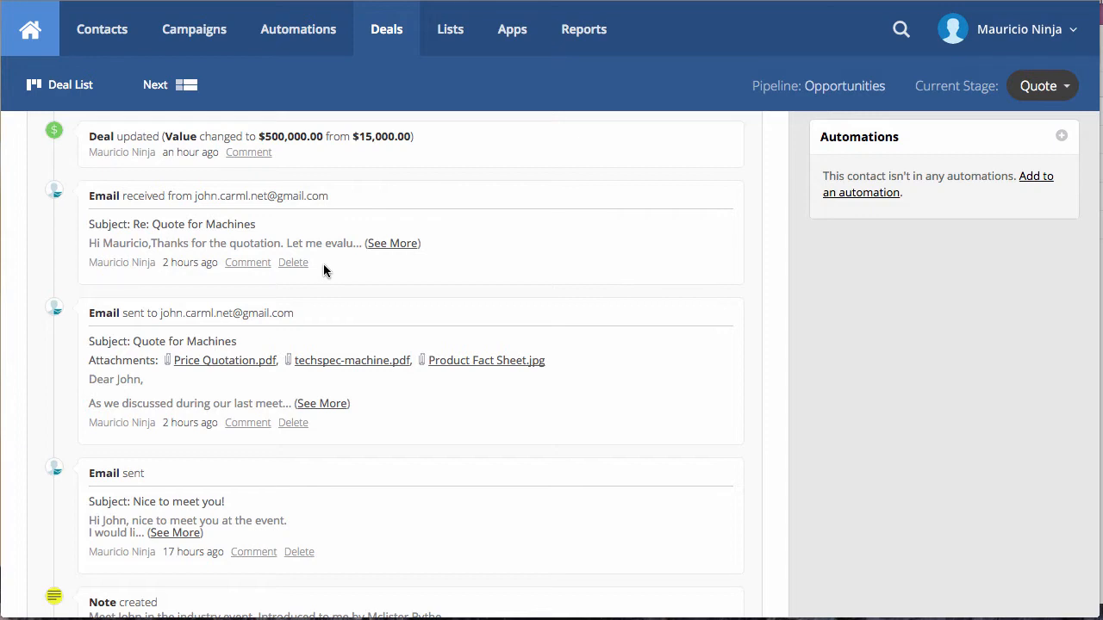
mouse_move(296, 191)
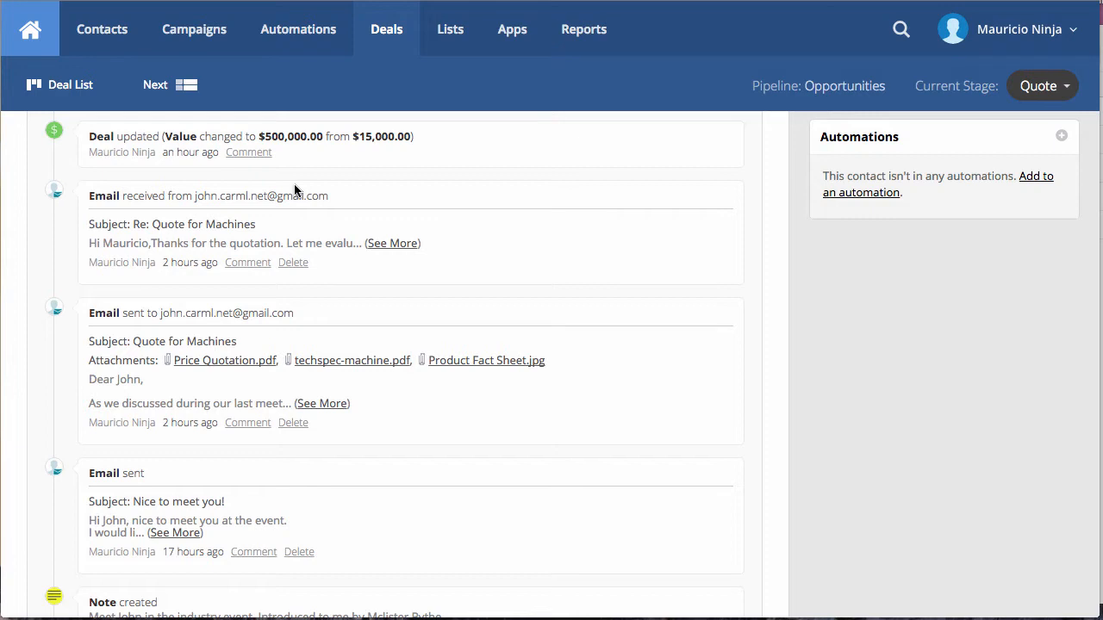
mouse_move(154, 533)
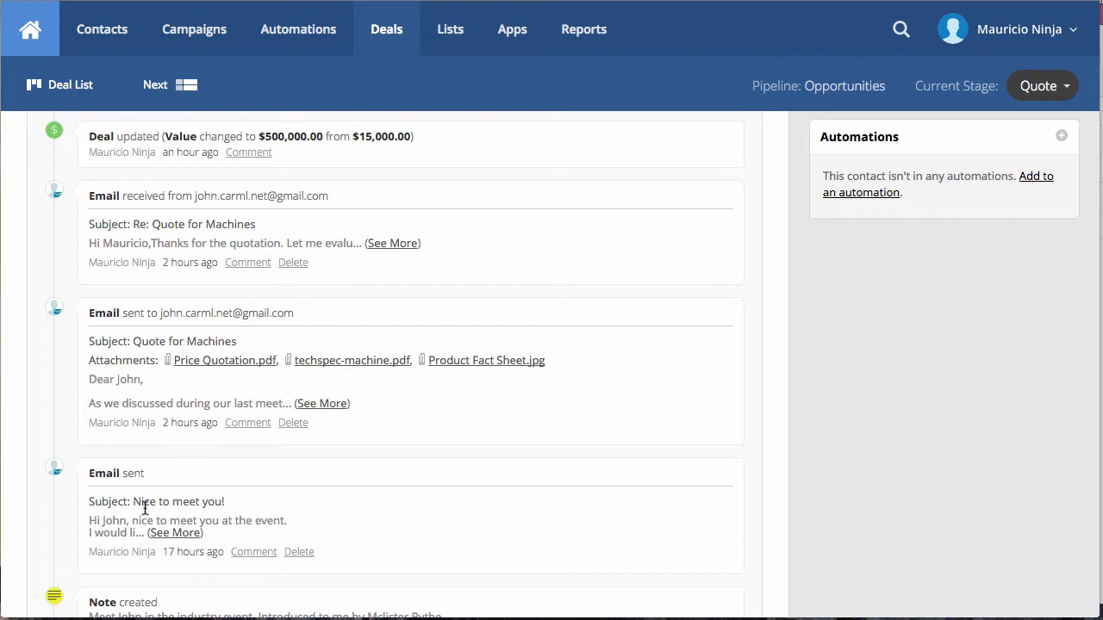
mouse_move(190, 423)
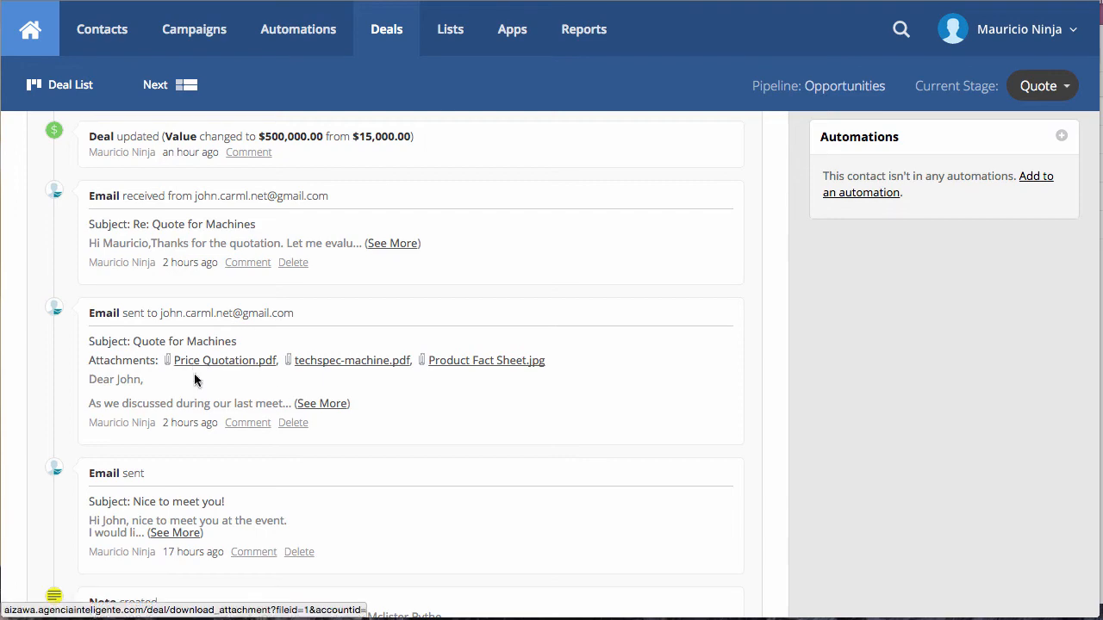
mouse_move(199, 395)
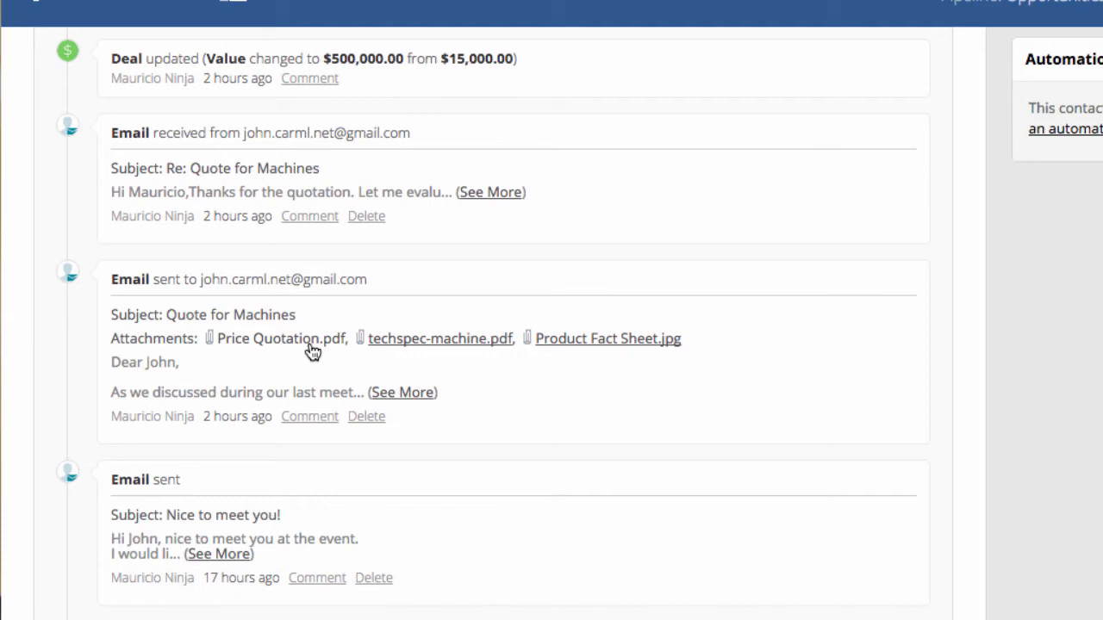
mouse_move(158, 477)
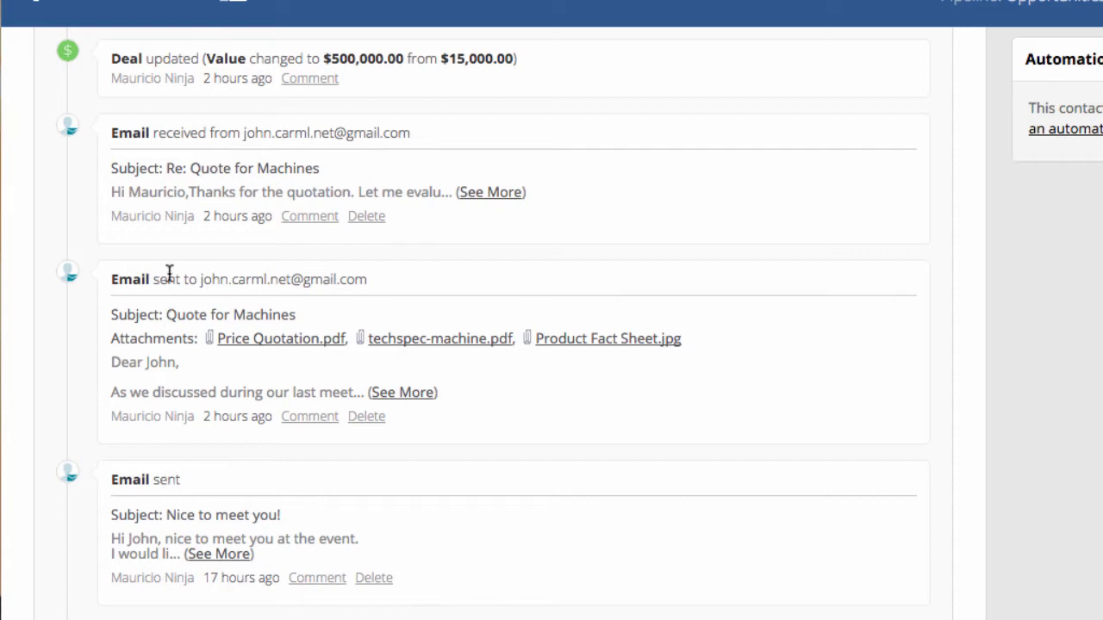
mouse_move(178, 131)
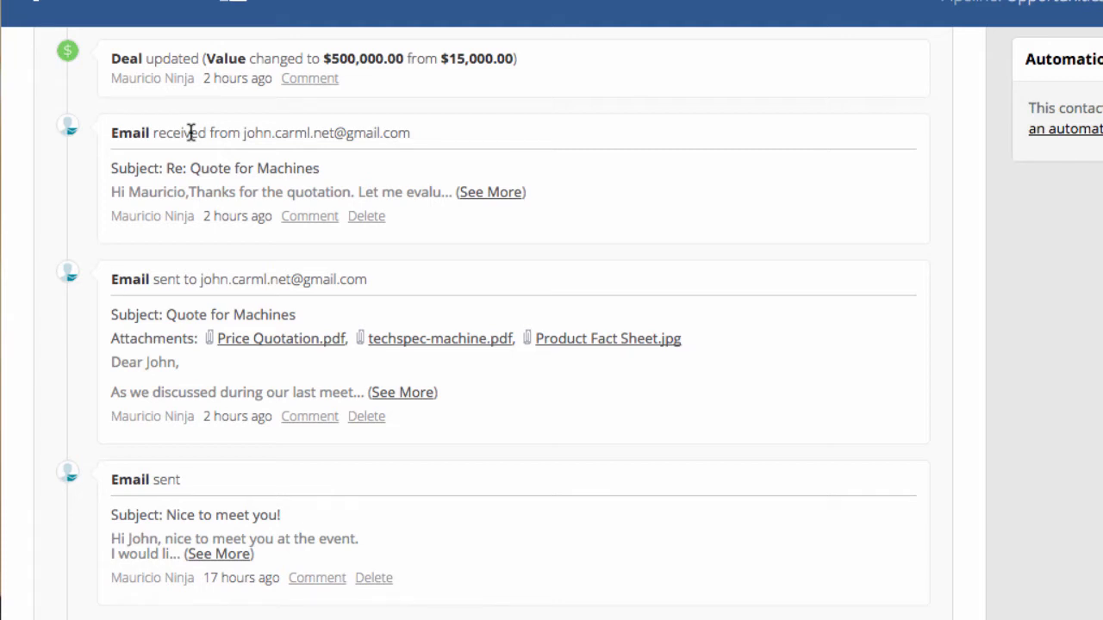
Expand John's 'Re: Quote for Machines' lunch request, then scroll back to the deal's top.
click(491, 191)
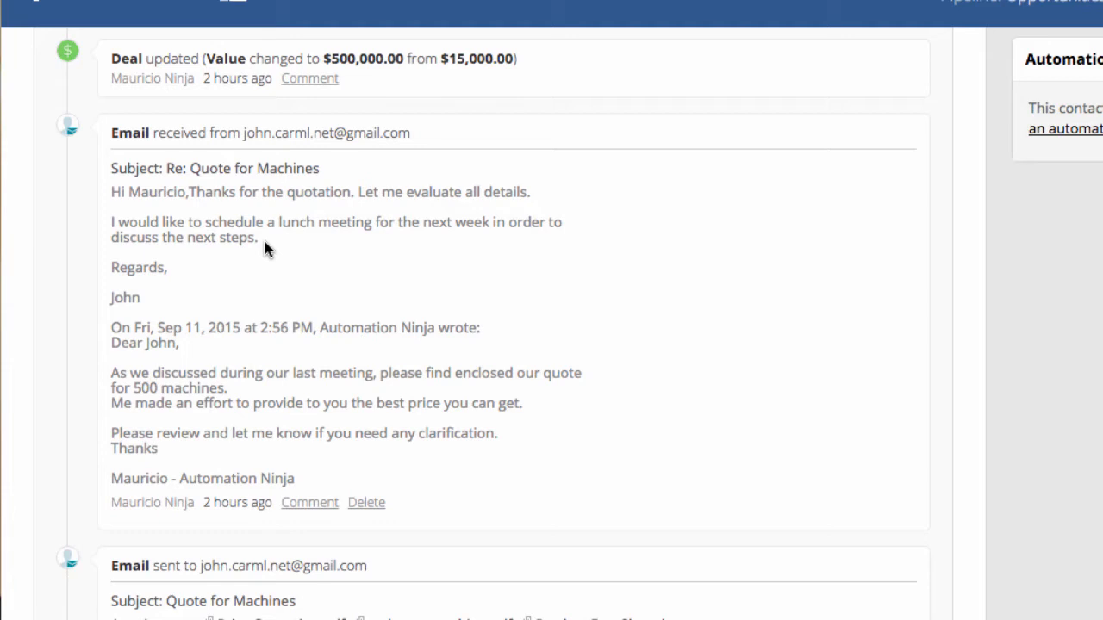
scroll(up, 3)
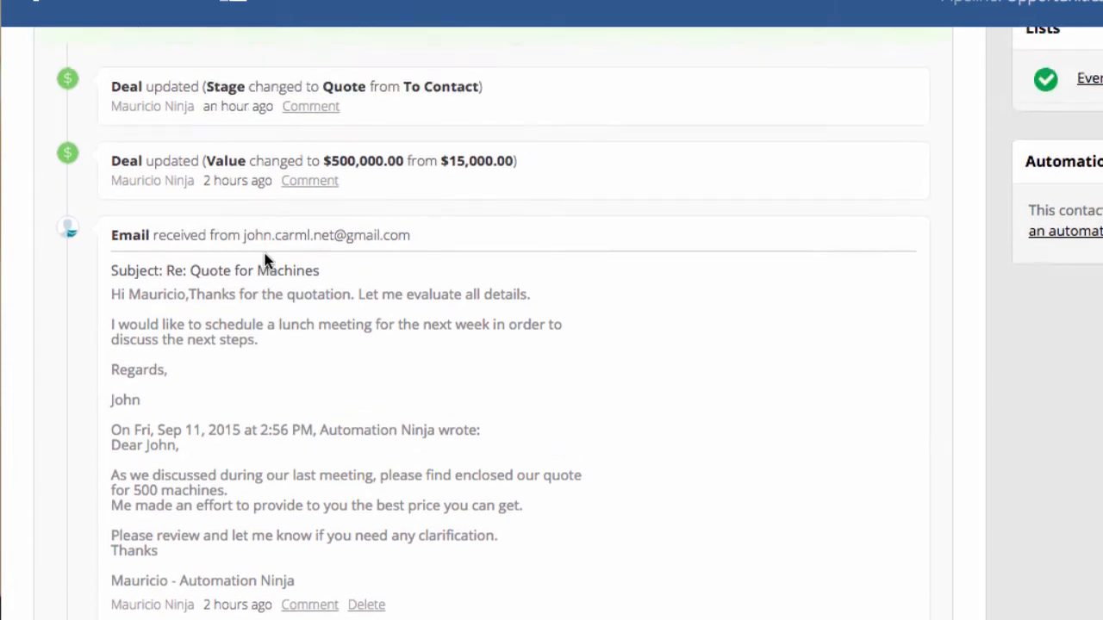
scroll(up, 3)
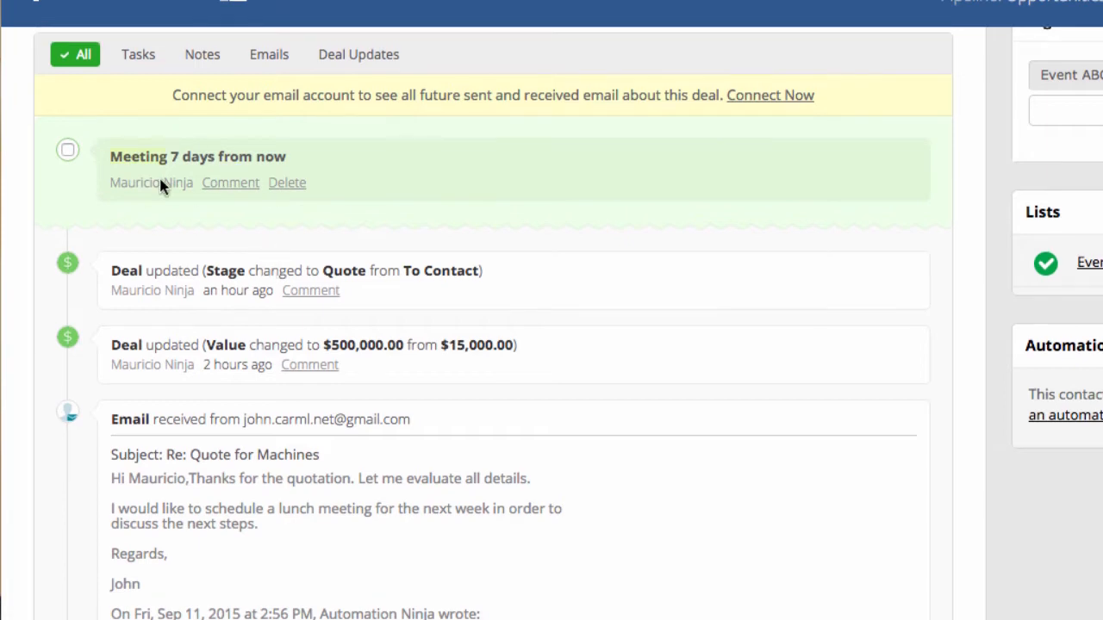
mouse_move(216, 157)
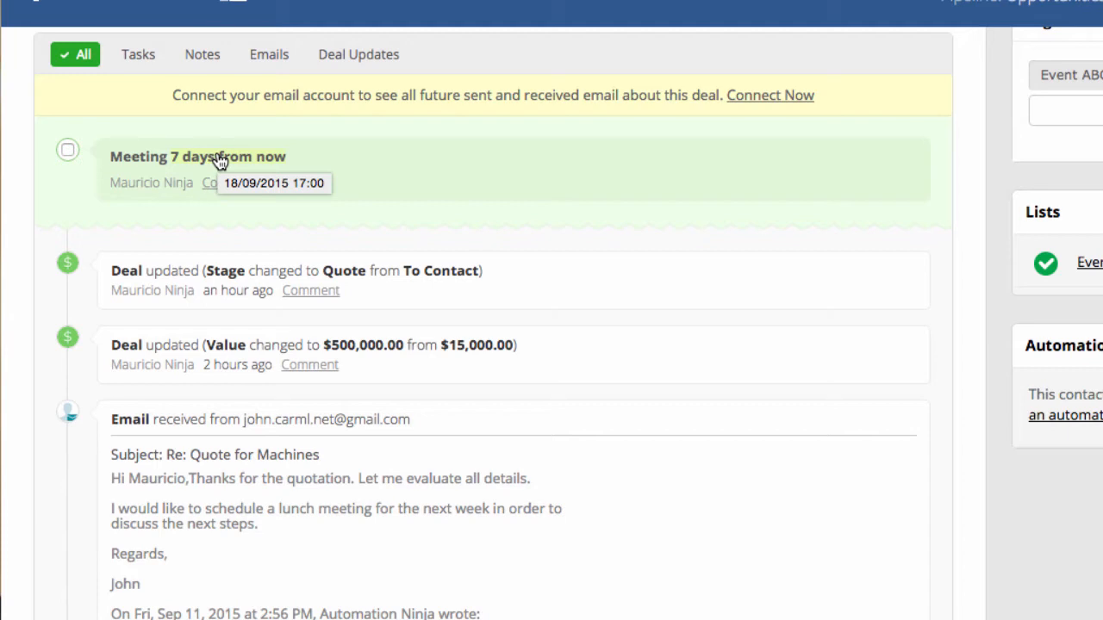
mouse_move(220, 162)
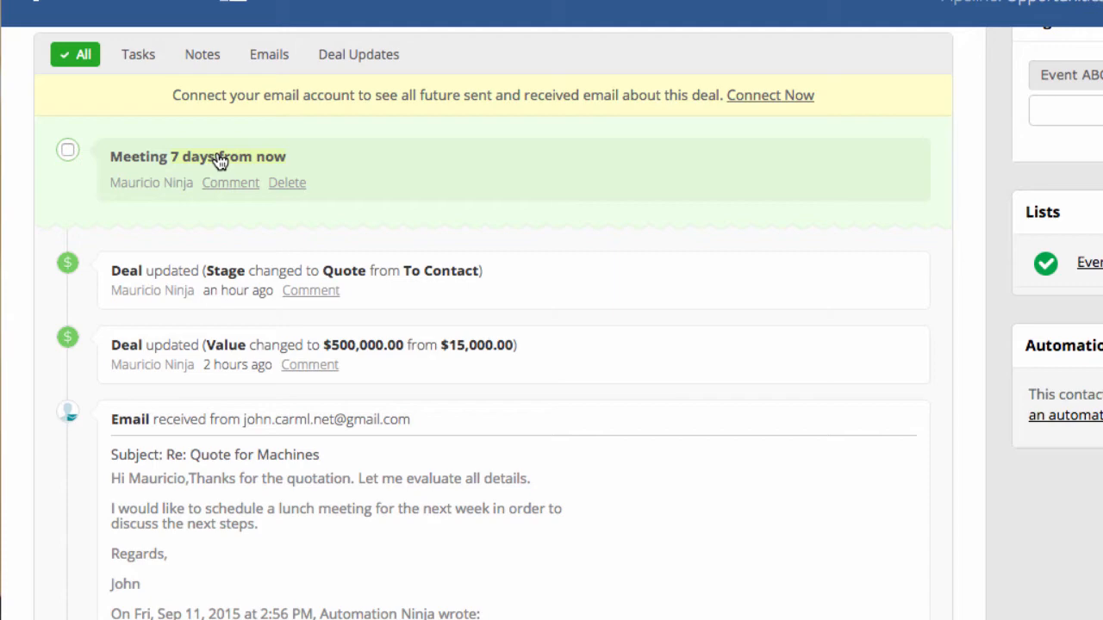
scroll(up, 3)
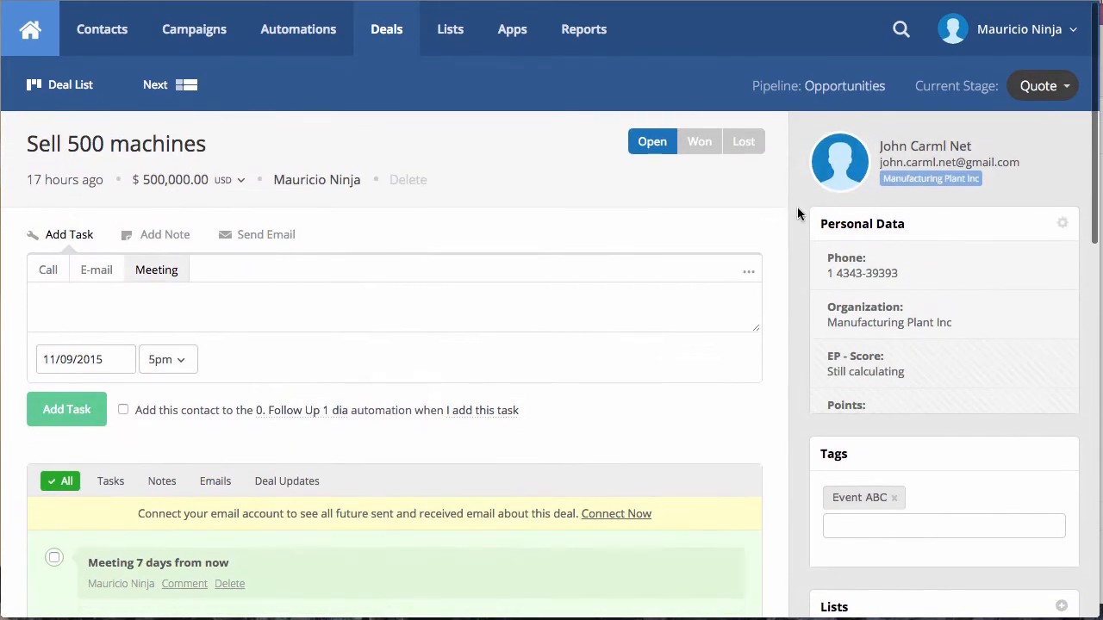
mouse_move(931, 168)
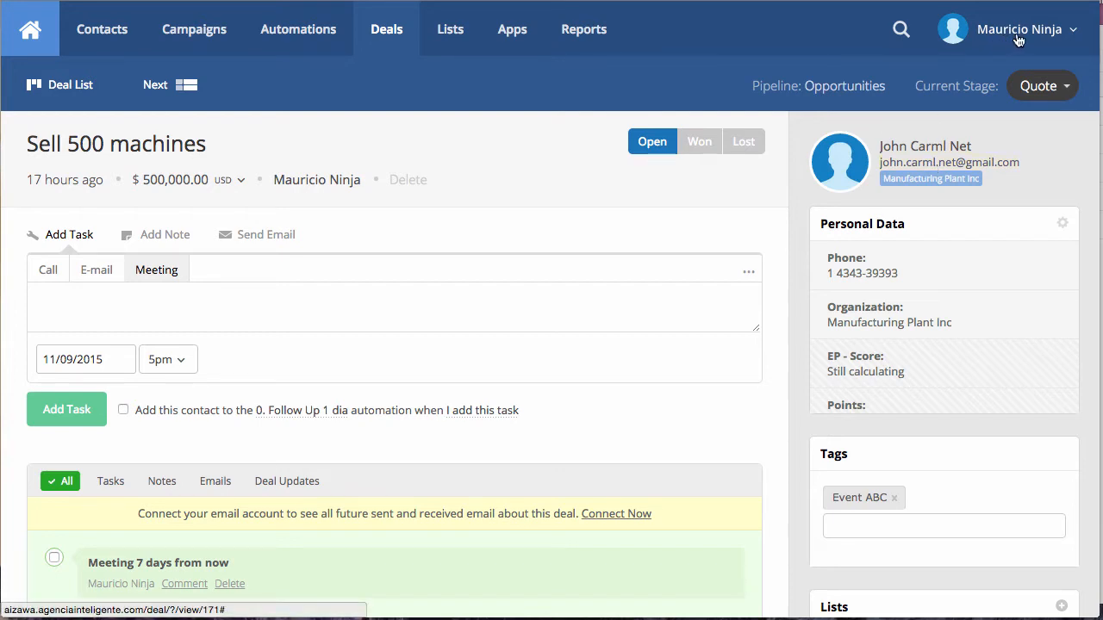
In account Settings > Deals, list the IMAP and Exchange email account options.
click(1018, 28)
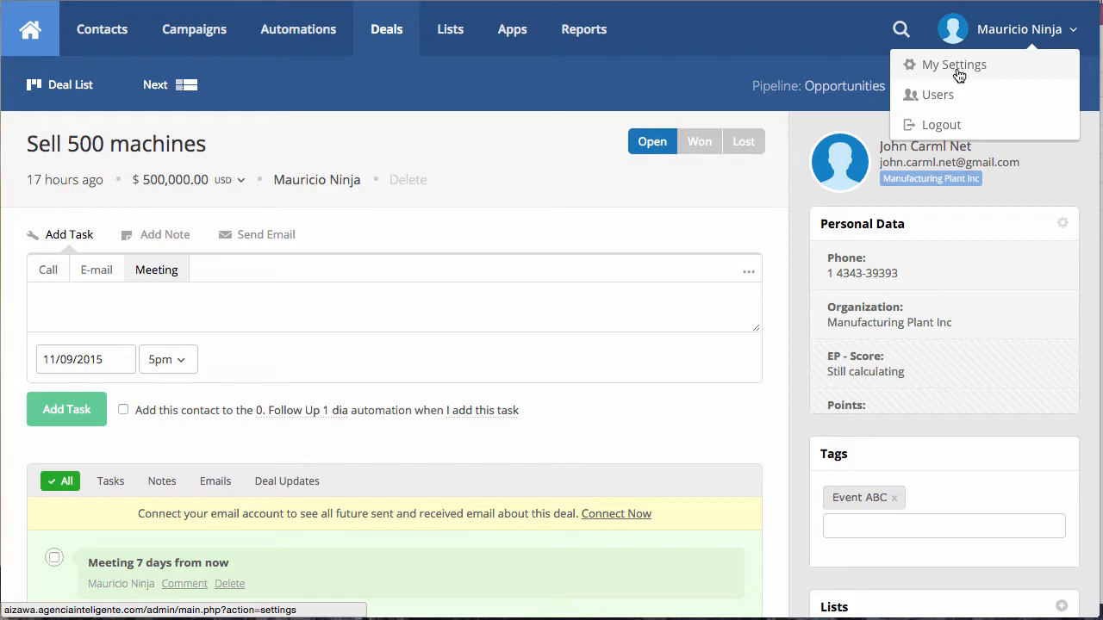
click(954, 64)
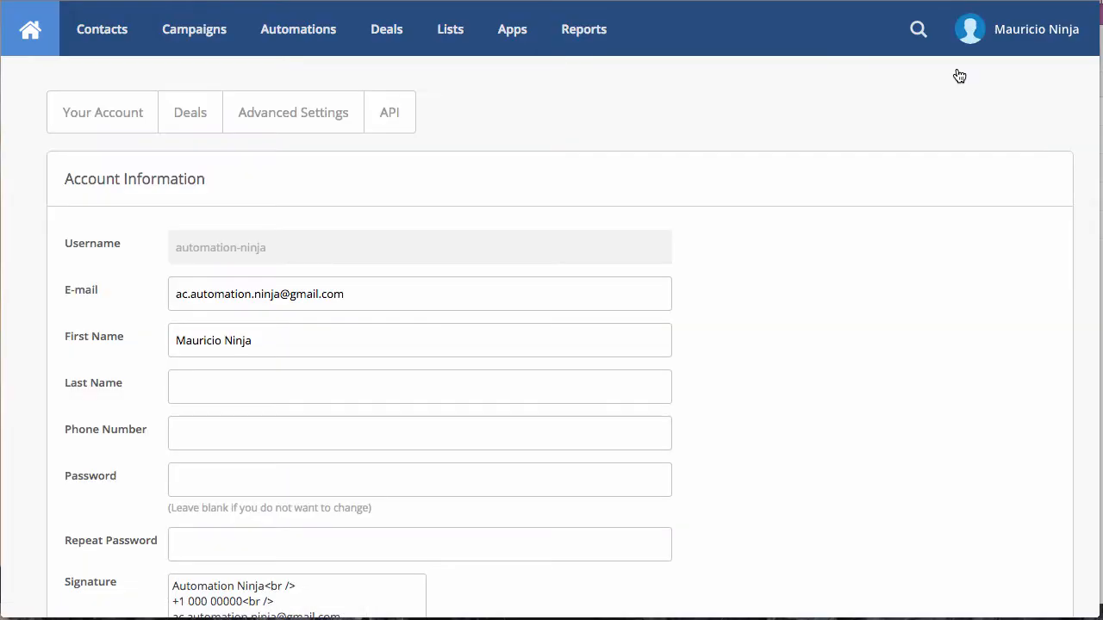
click(190, 112)
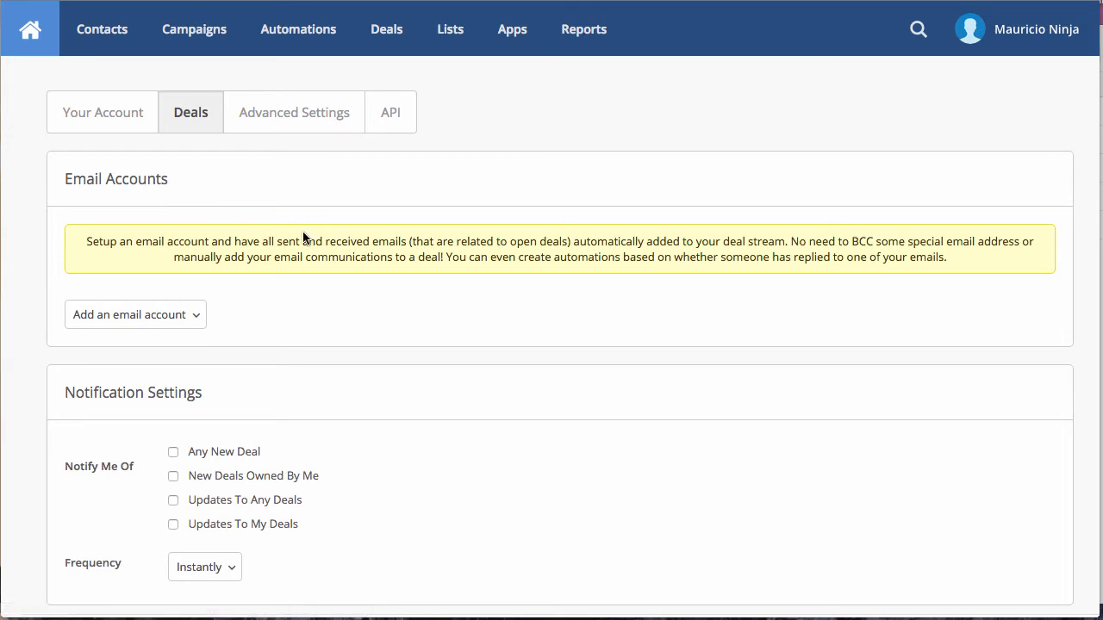
mouse_move(238, 240)
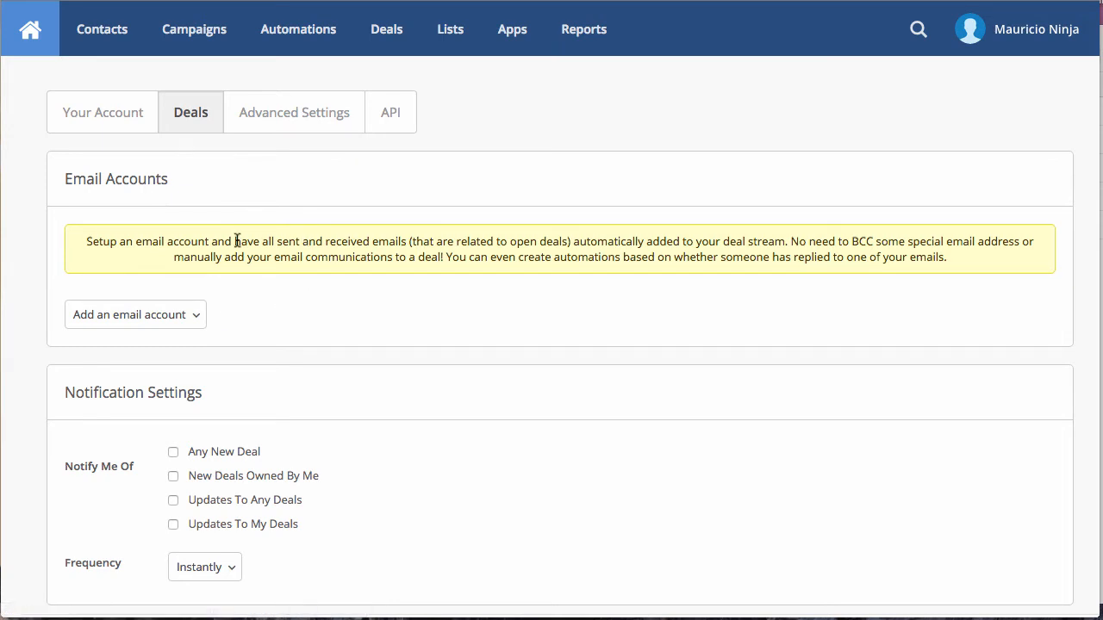
click(135, 315)
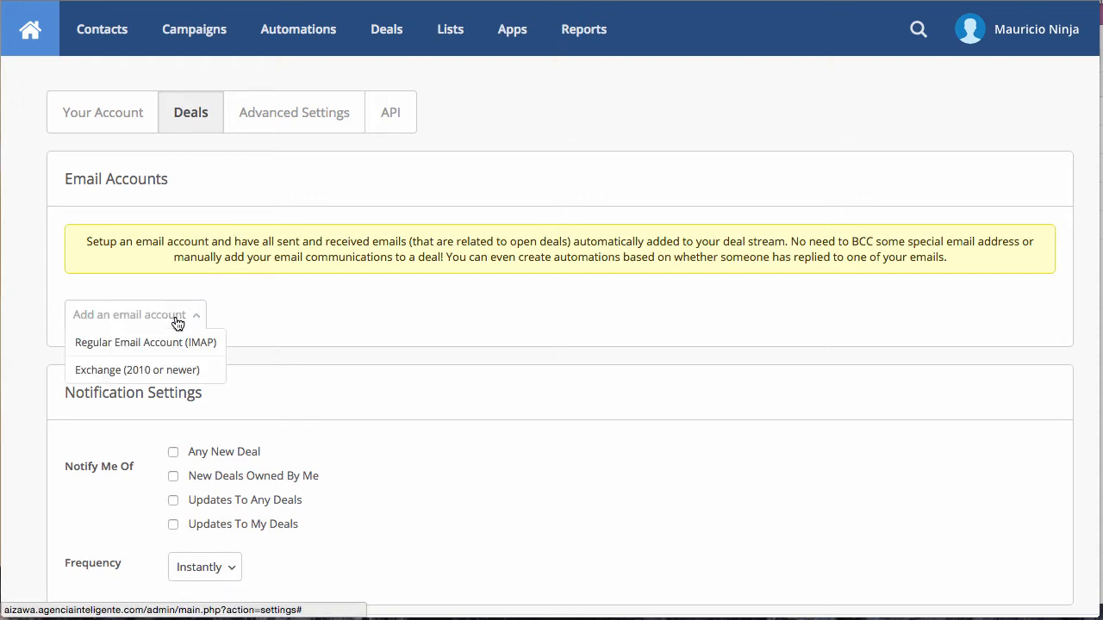
mouse_move(101, 383)
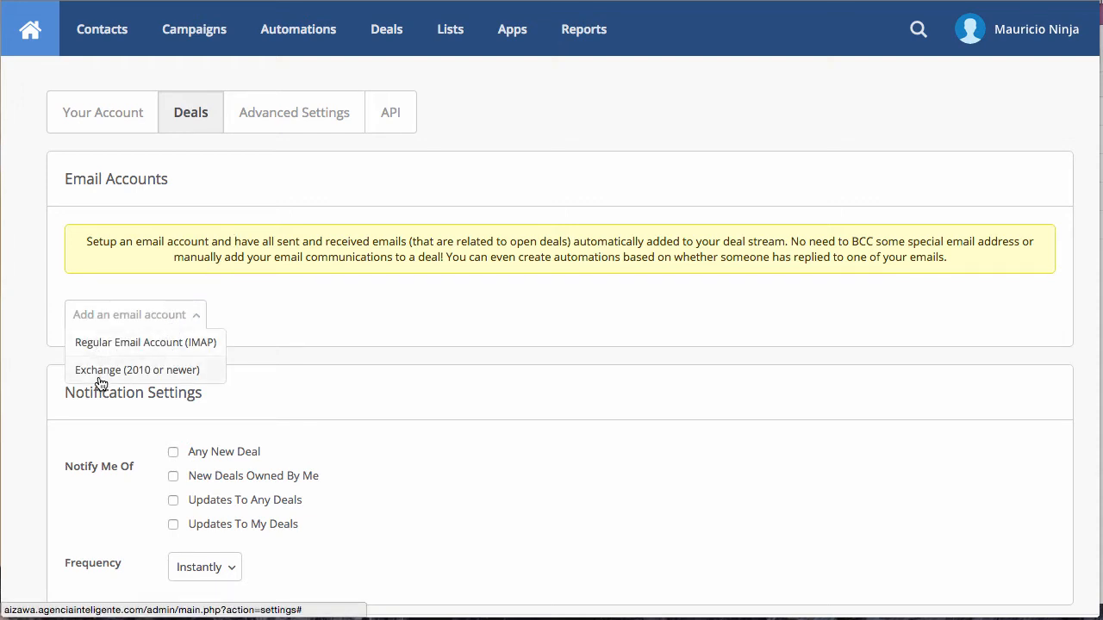
mouse_move(144, 380)
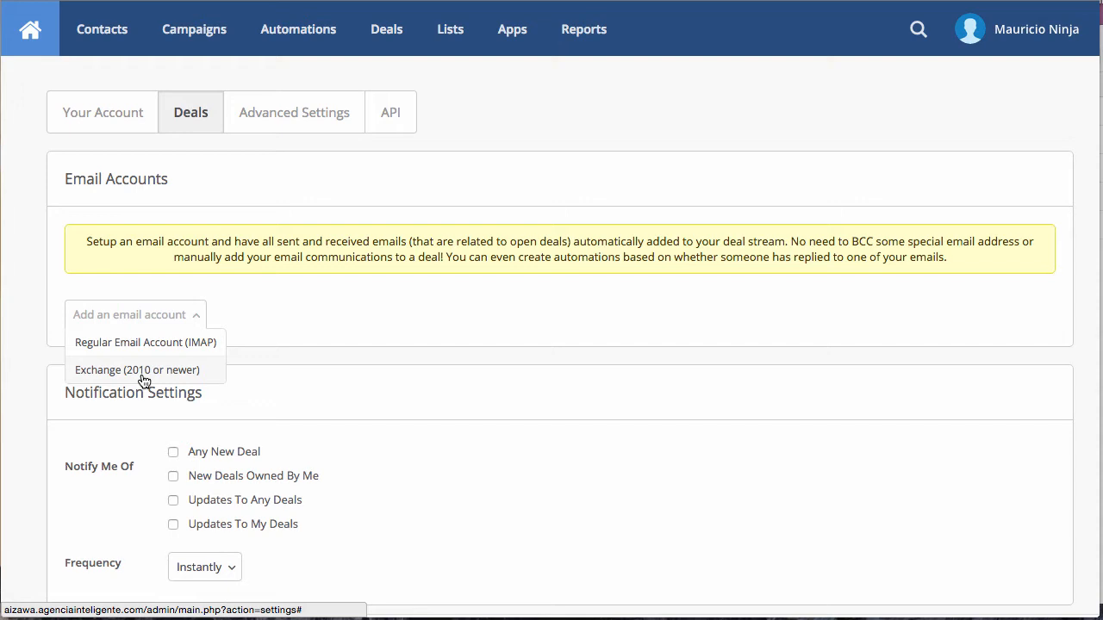
mouse_move(158, 353)
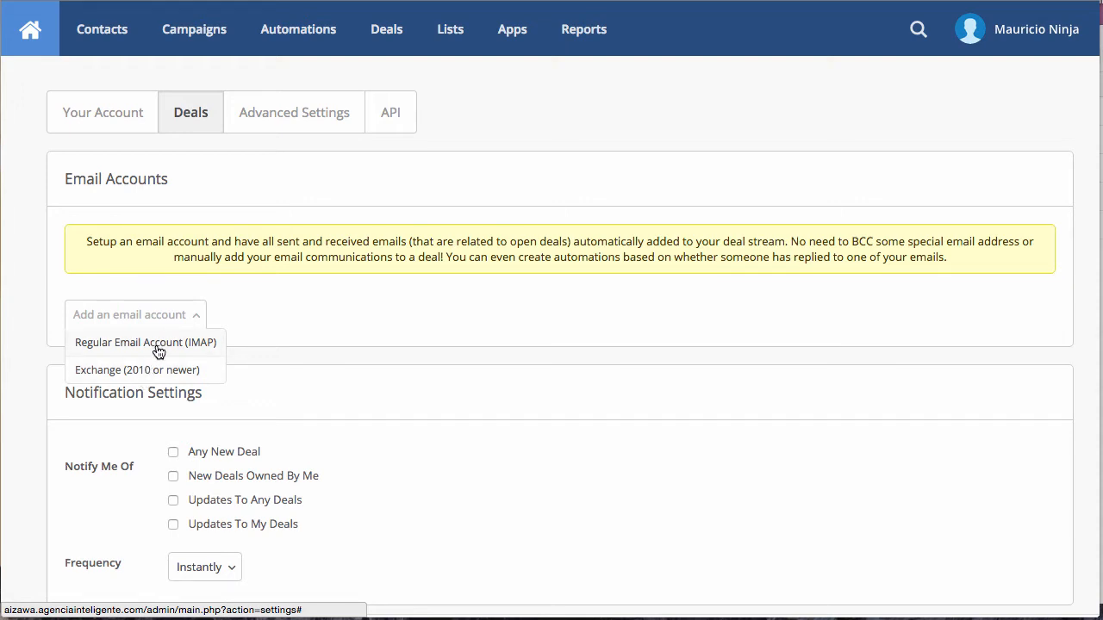
Choose Regular Email Account (IMAP), enter the owner's name and Gmail address, and continue.
click(146, 342)
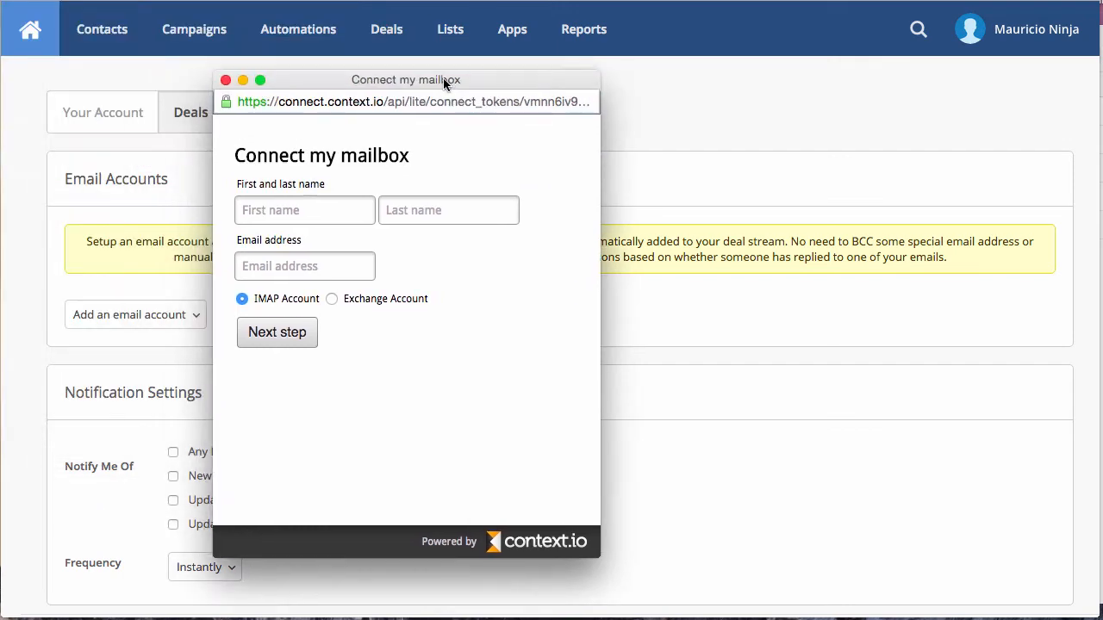
click(304, 209)
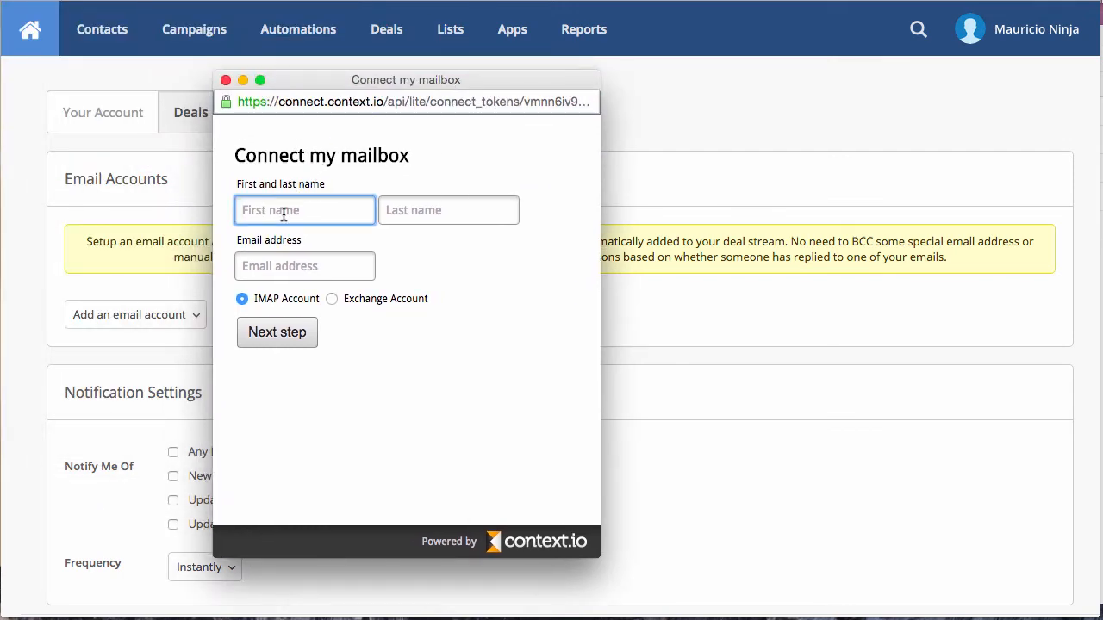
text(M)
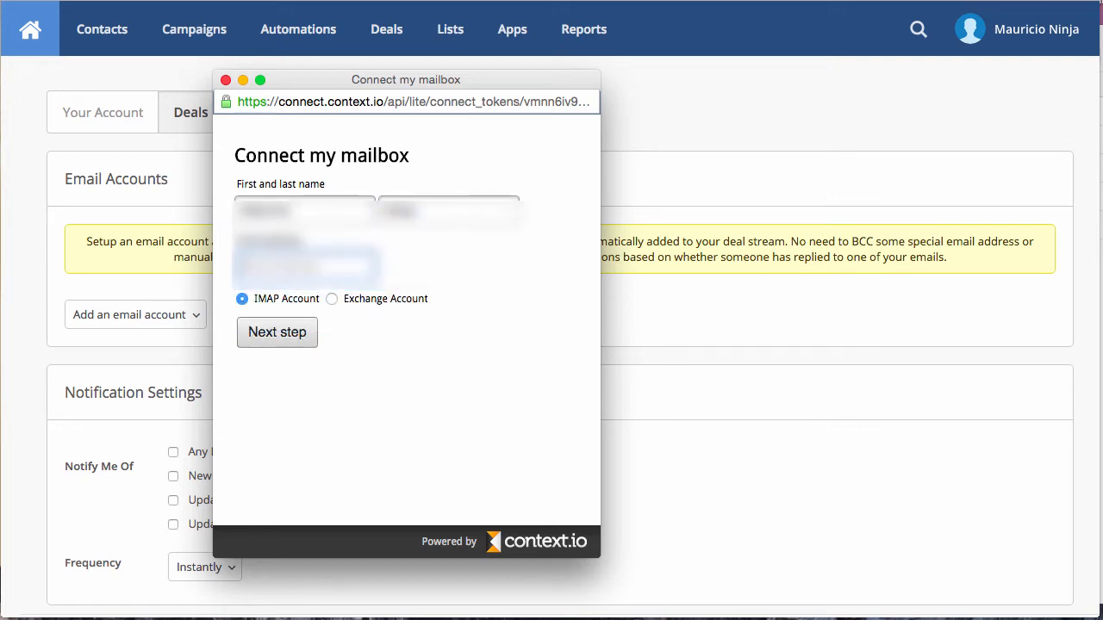
click(305, 265)
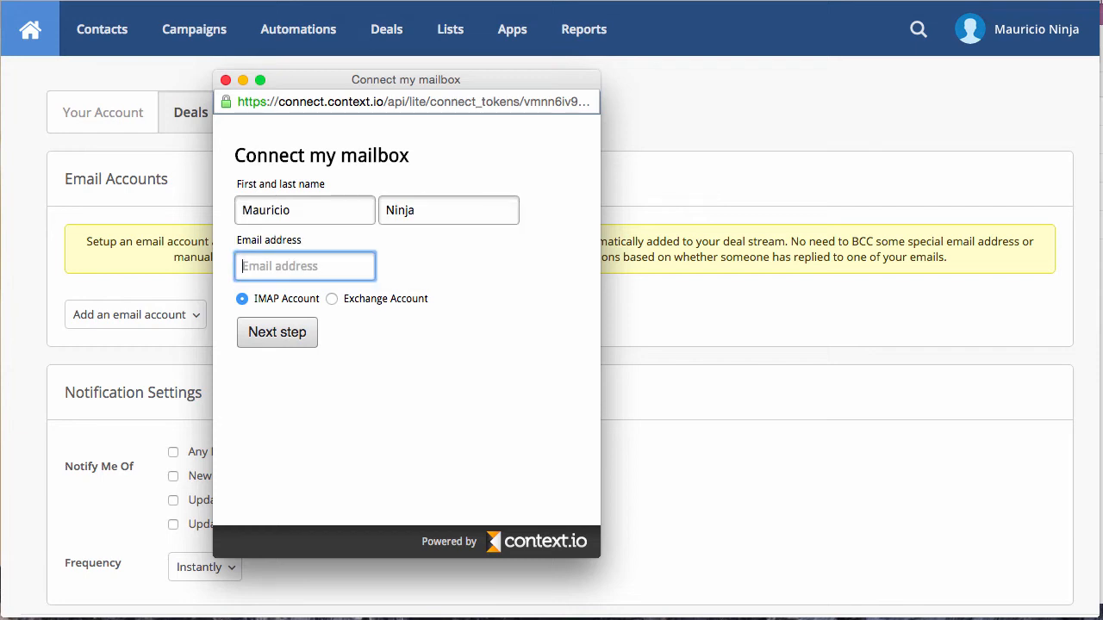
text(ac.)
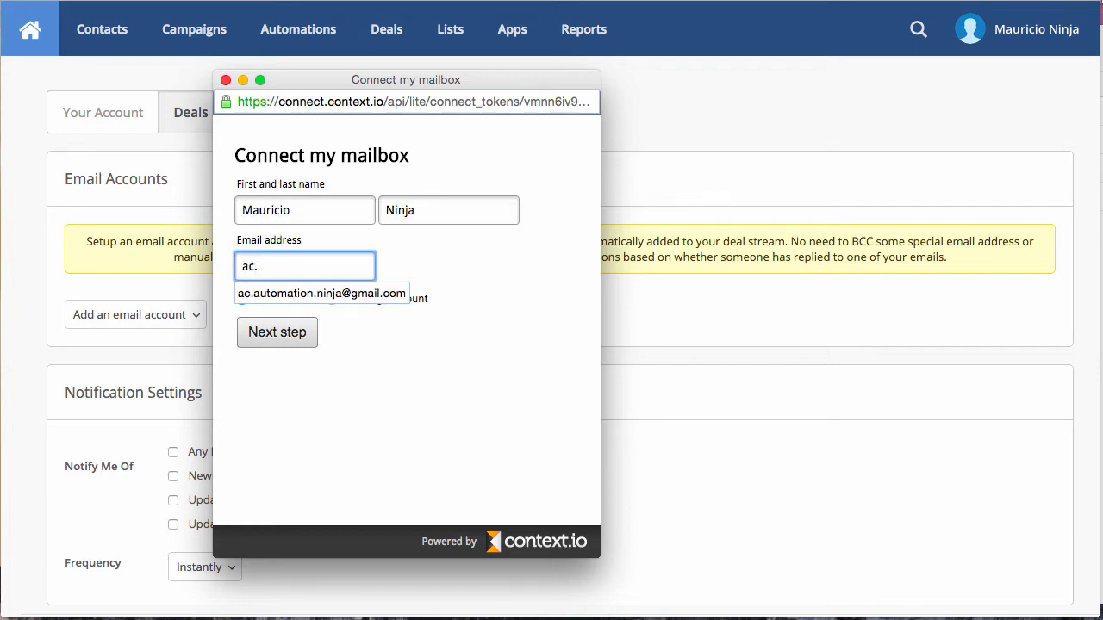
click(321, 293)
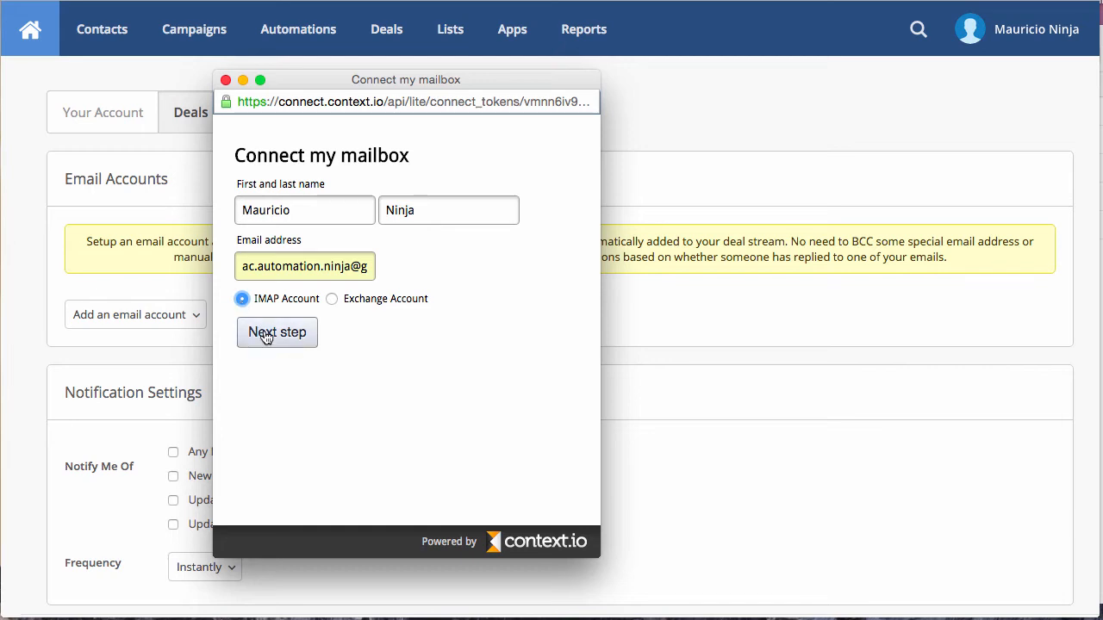
click(277, 332)
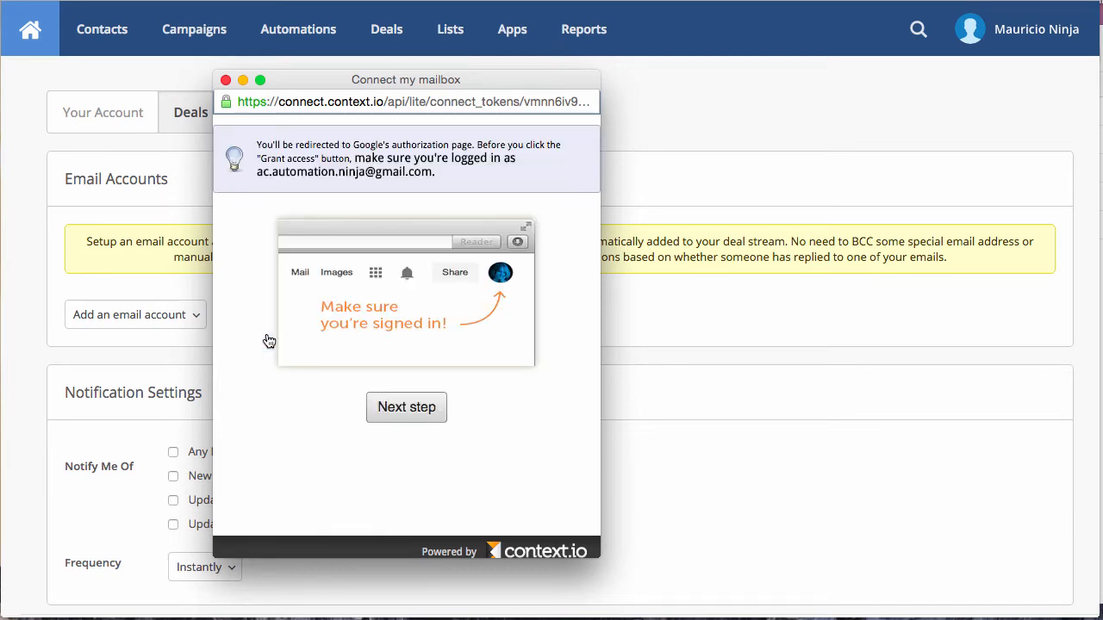
mouse_move(420, 150)
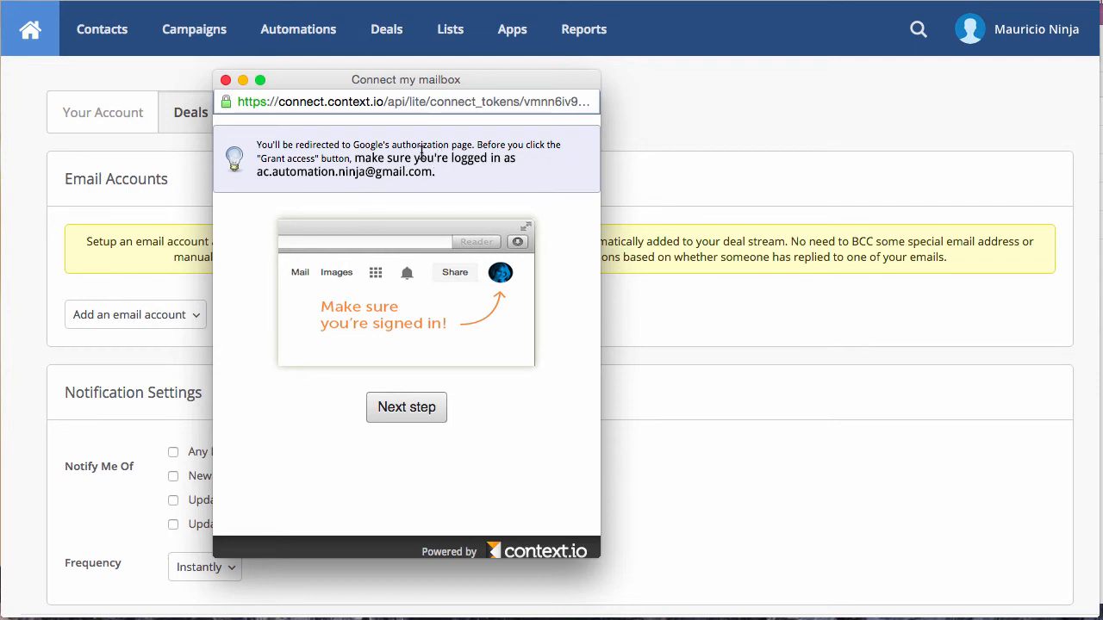
mouse_move(500, 274)
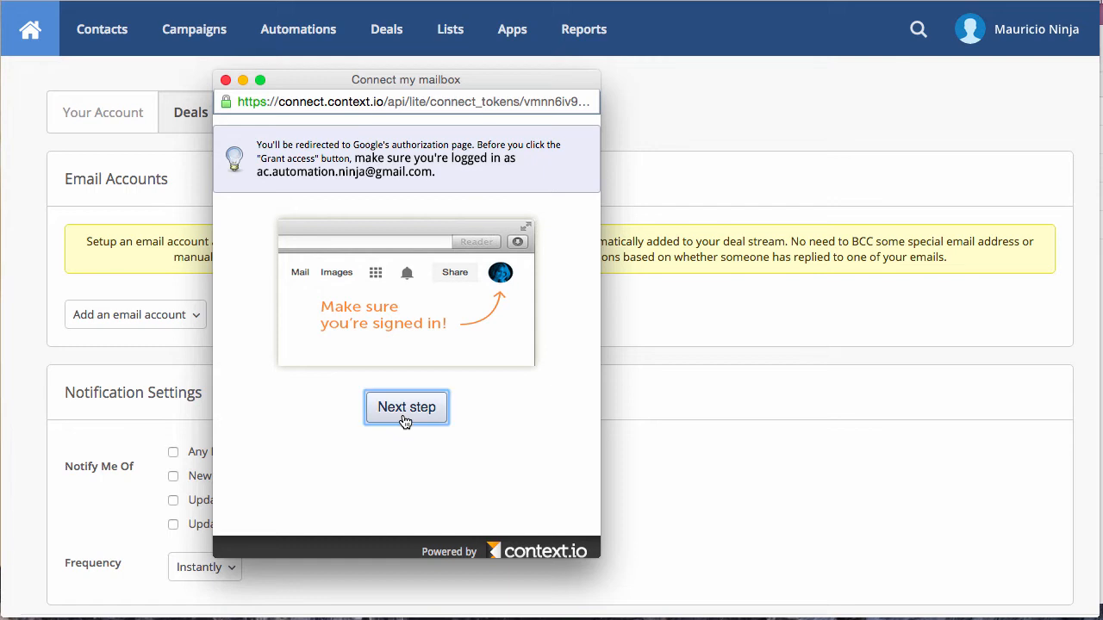
Sign in to Google with the correct Gmail address through Add account.
click(406, 406)
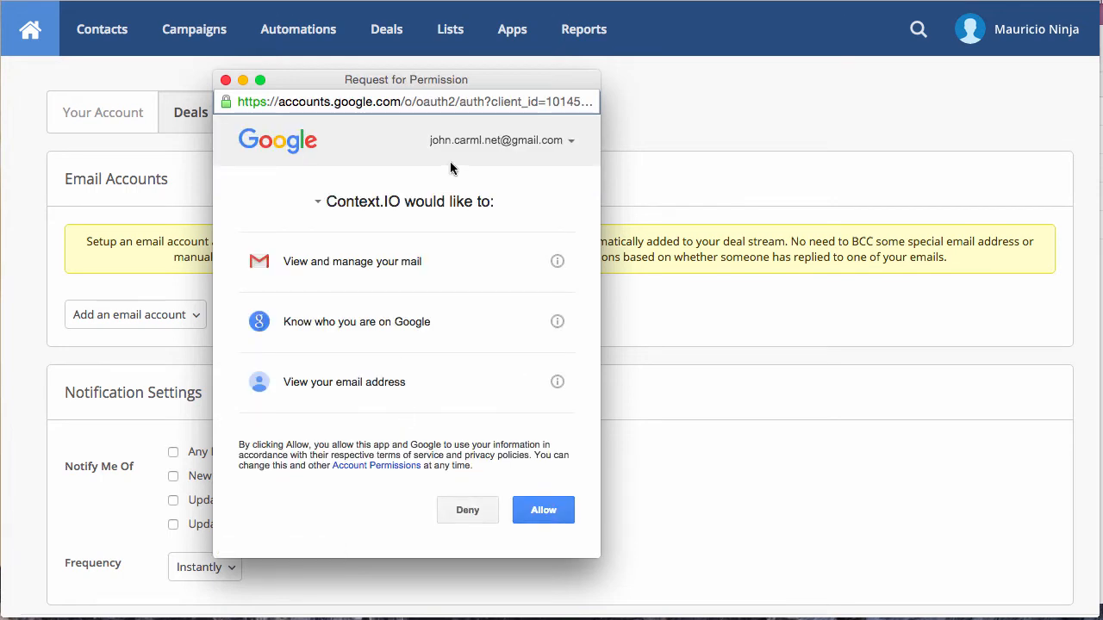
click(500, 139)
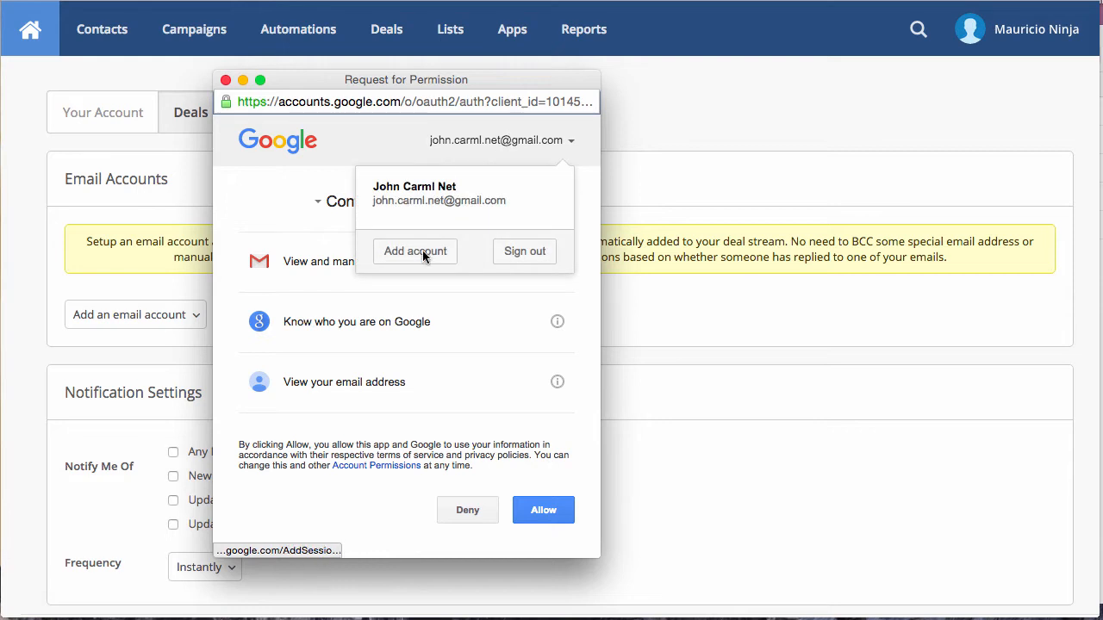
click(415, 251)
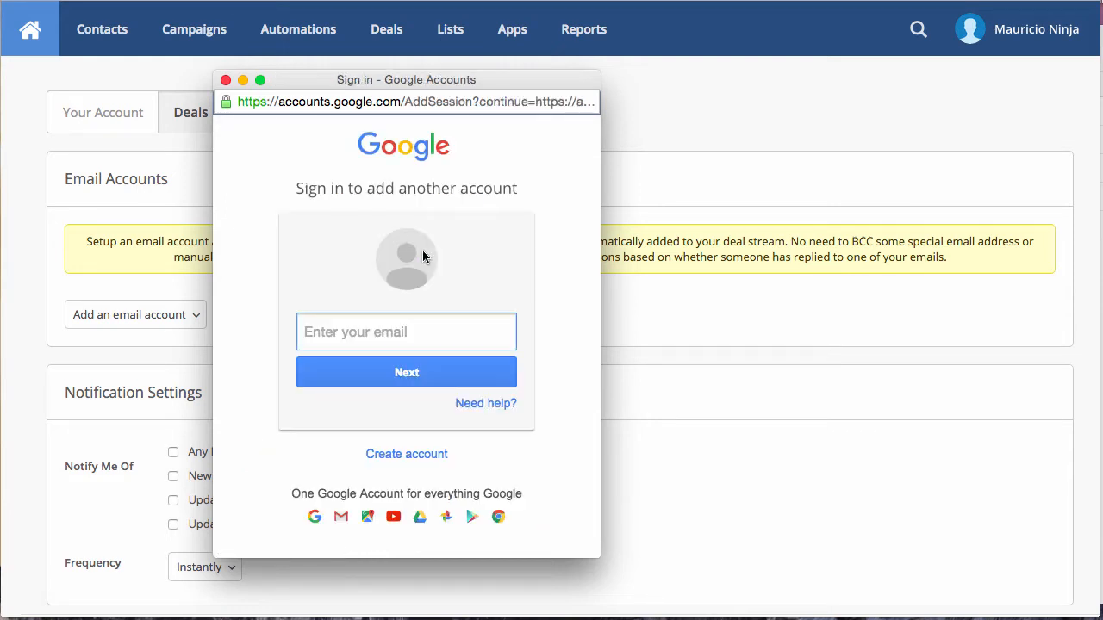
text(ac.a)
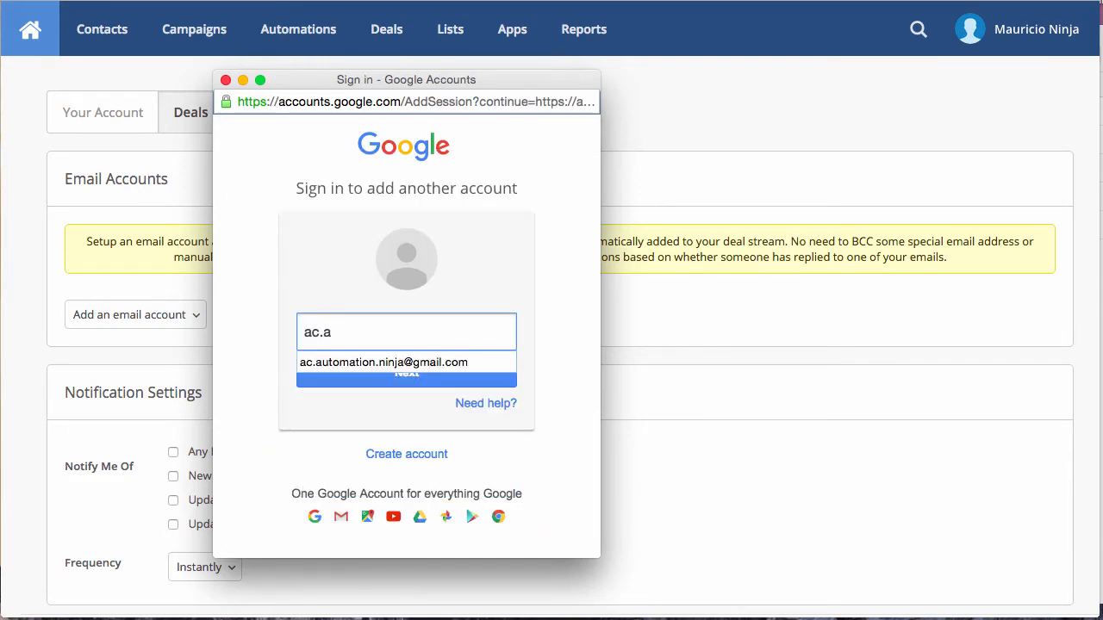
click(406, 361)
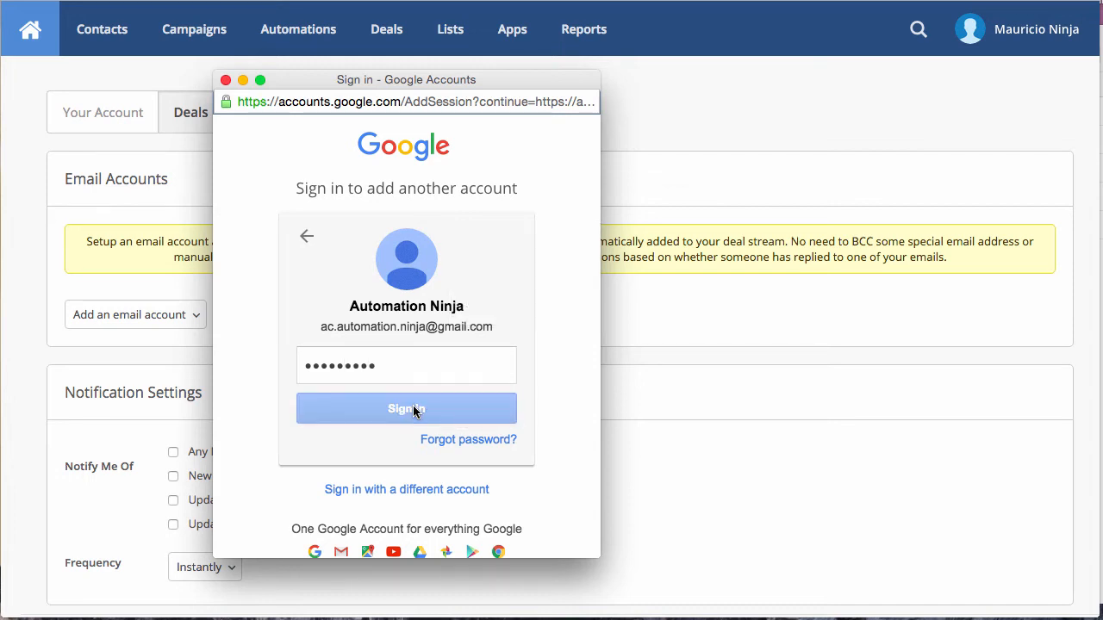
click(405, 409)
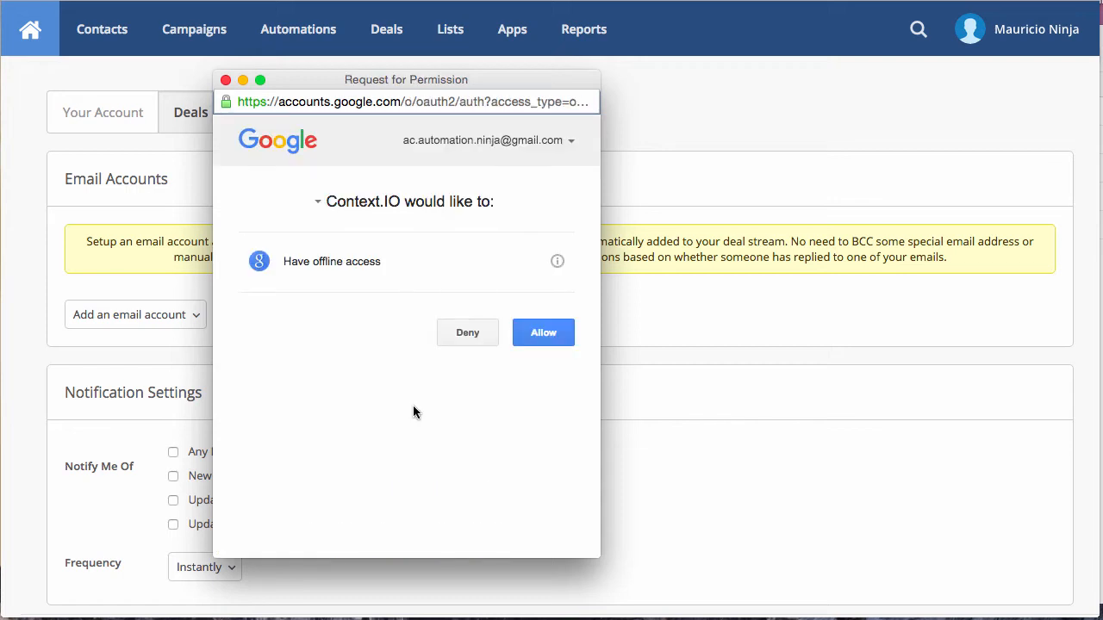
mouse_move(530, 181)
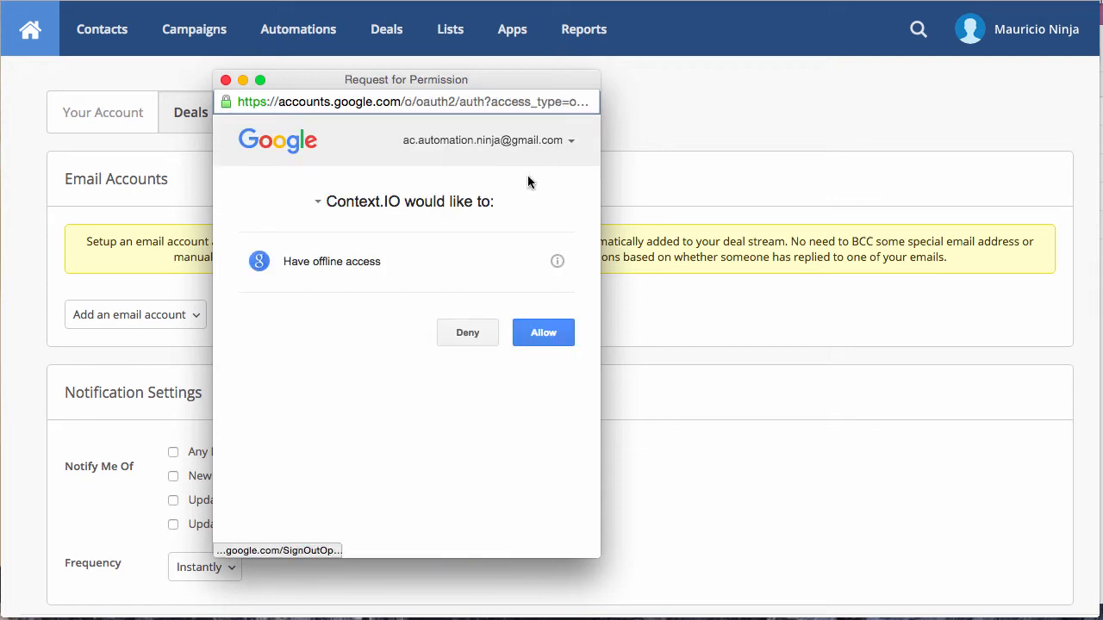
mouse_move(509, 187)
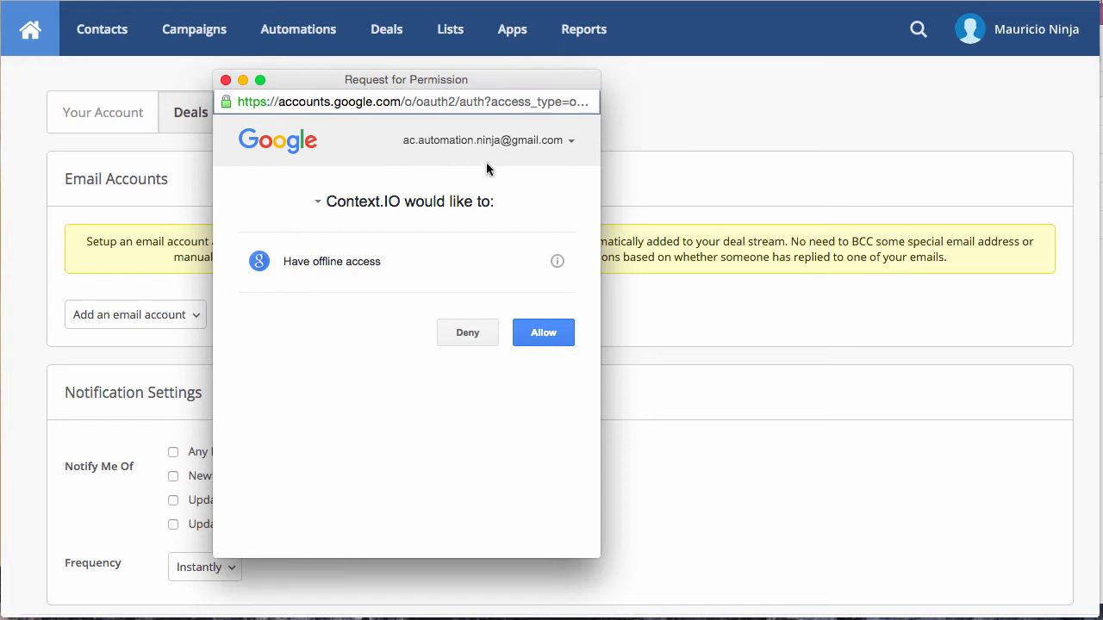
Grant Context.IO offline access to the Gmail mailbox.
click(543, 332)
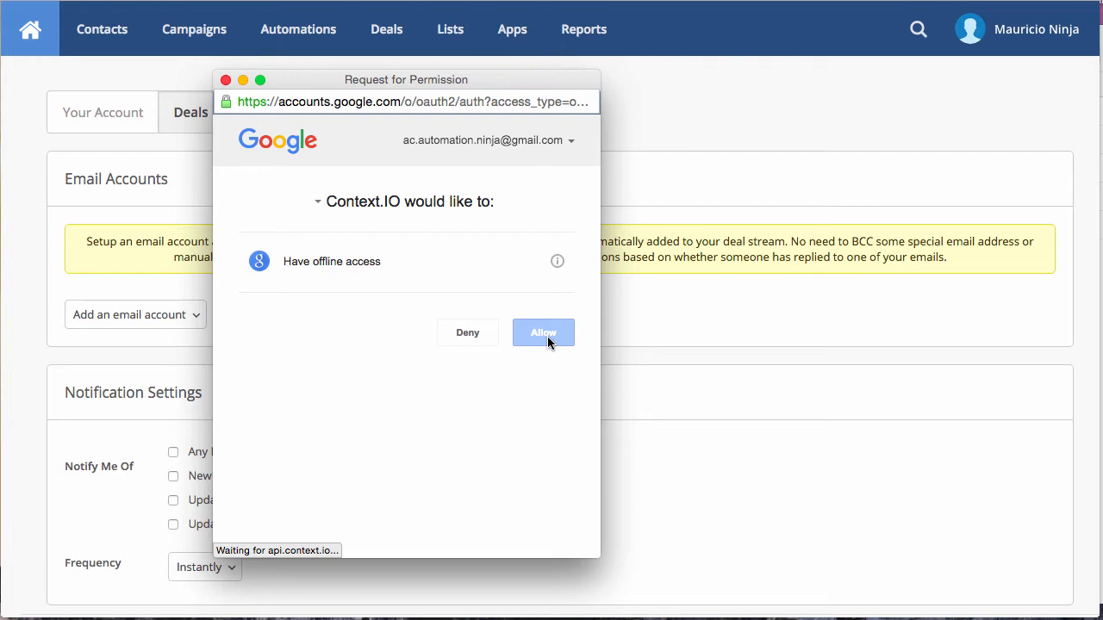
click(542, 332)
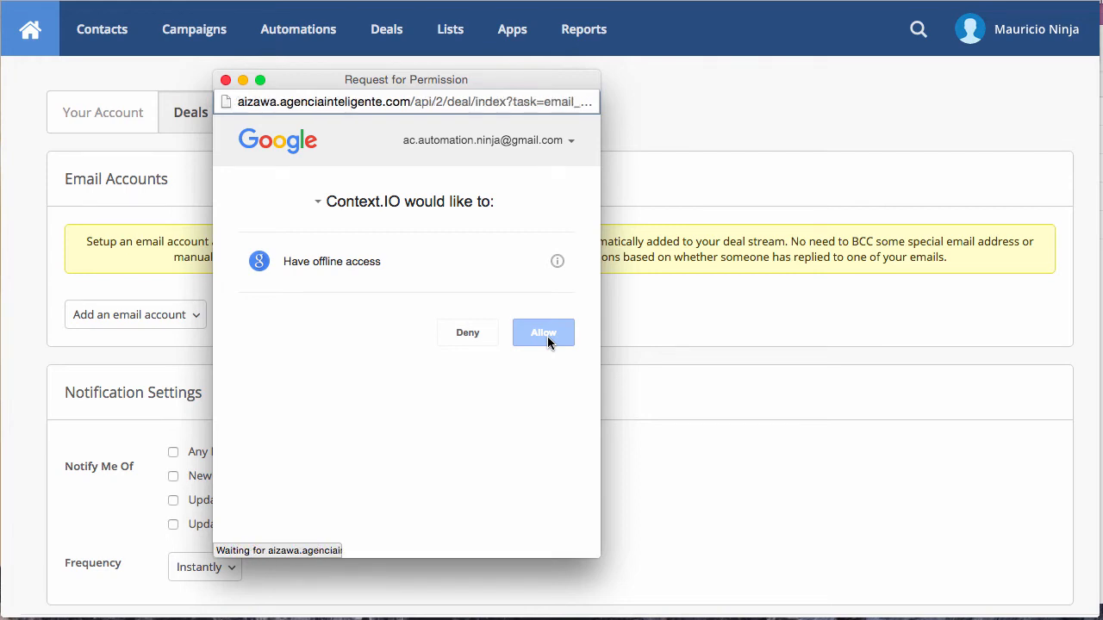
click(543, 333)
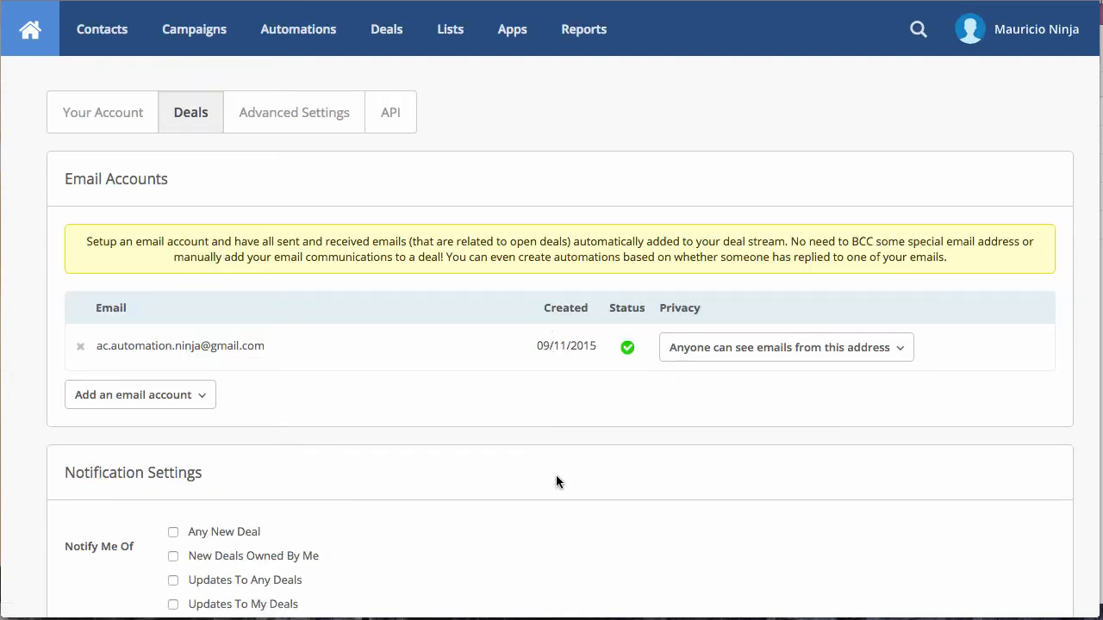
mouse_move(625, 341)
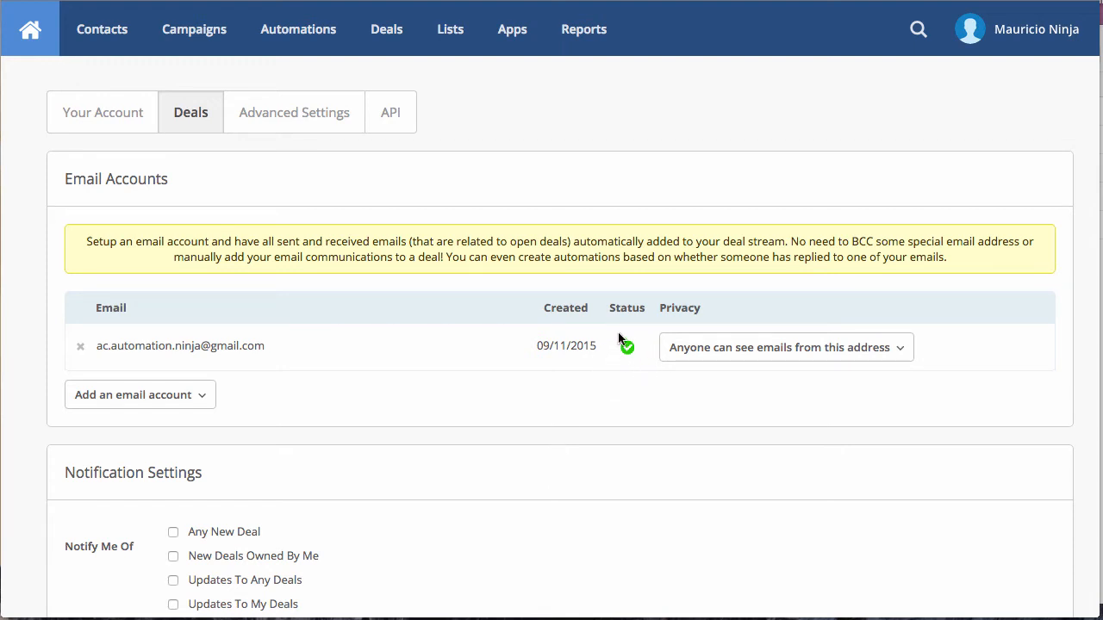
mouse_move(659, 366)
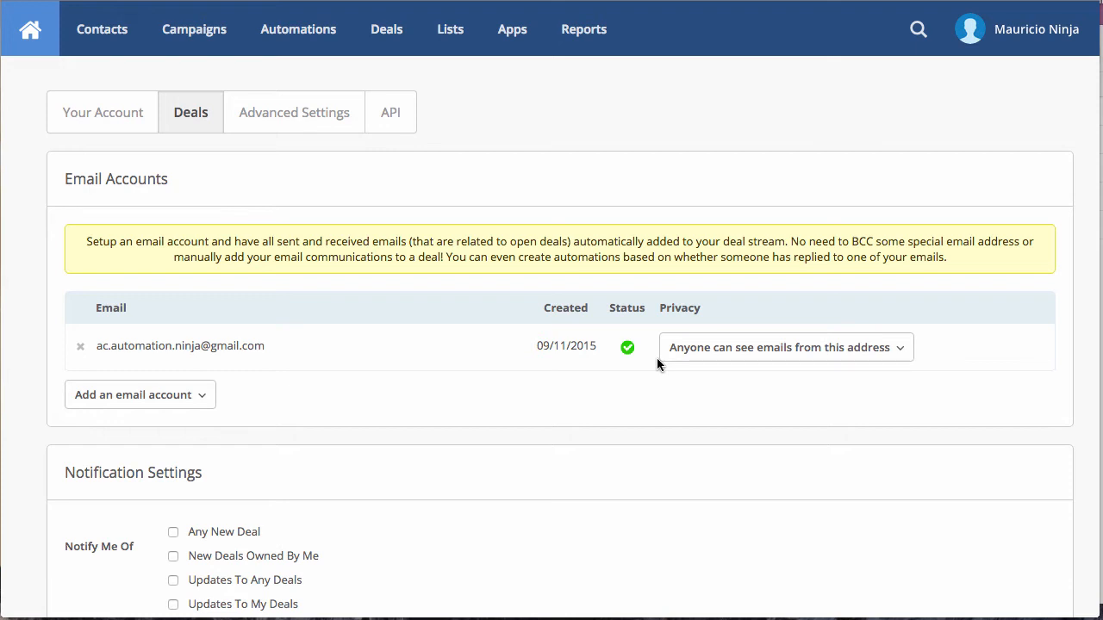
click(784, 347)
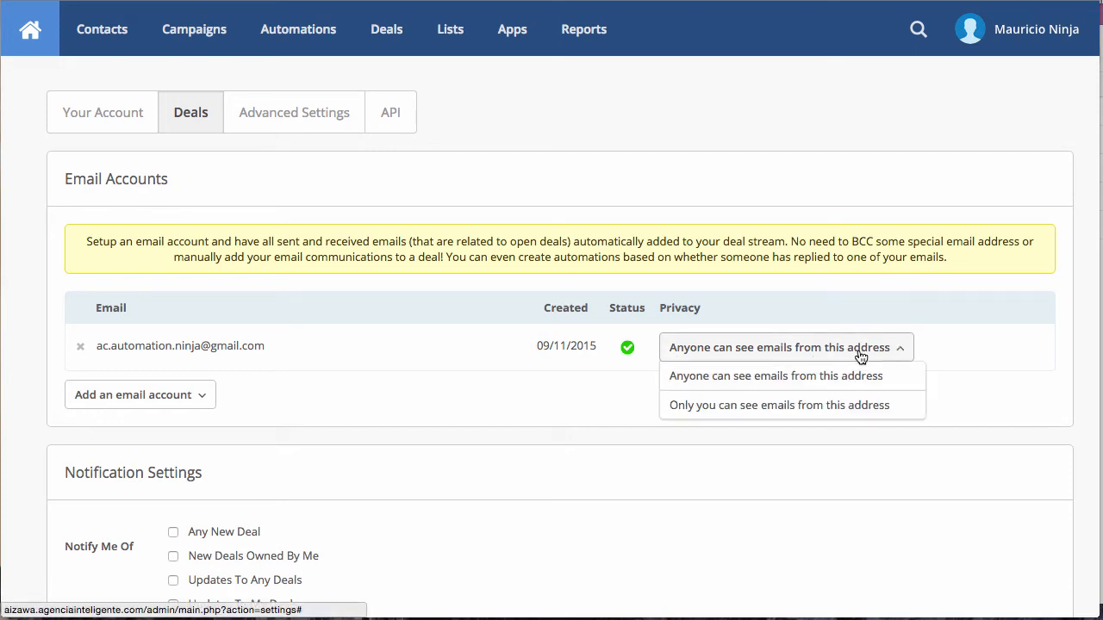
mouse_move(862, 382)
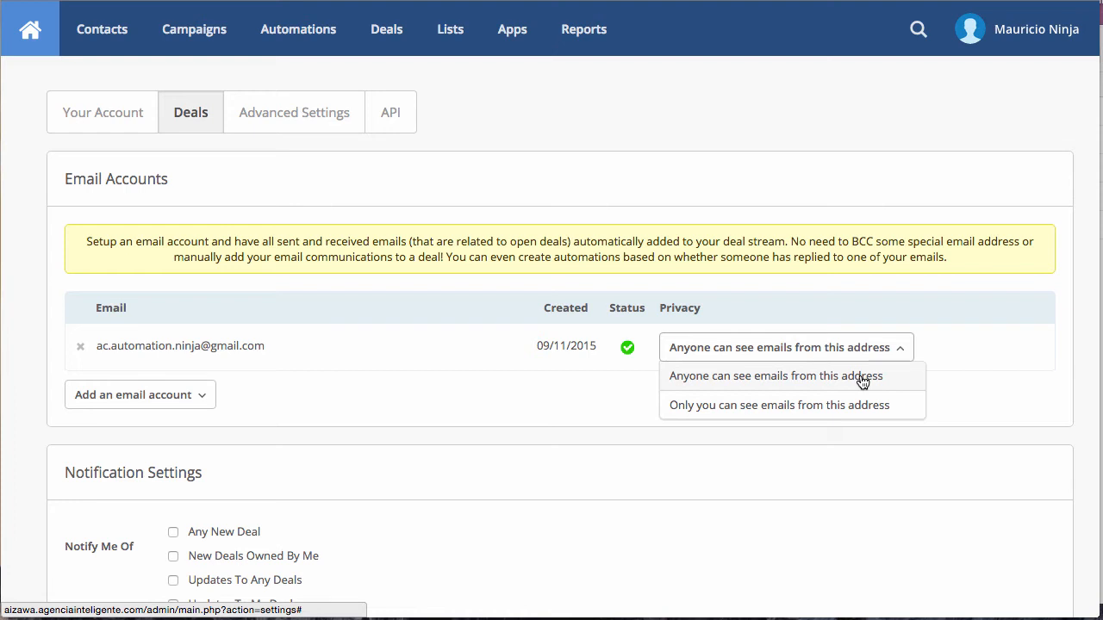
mouse_move(833, 401)
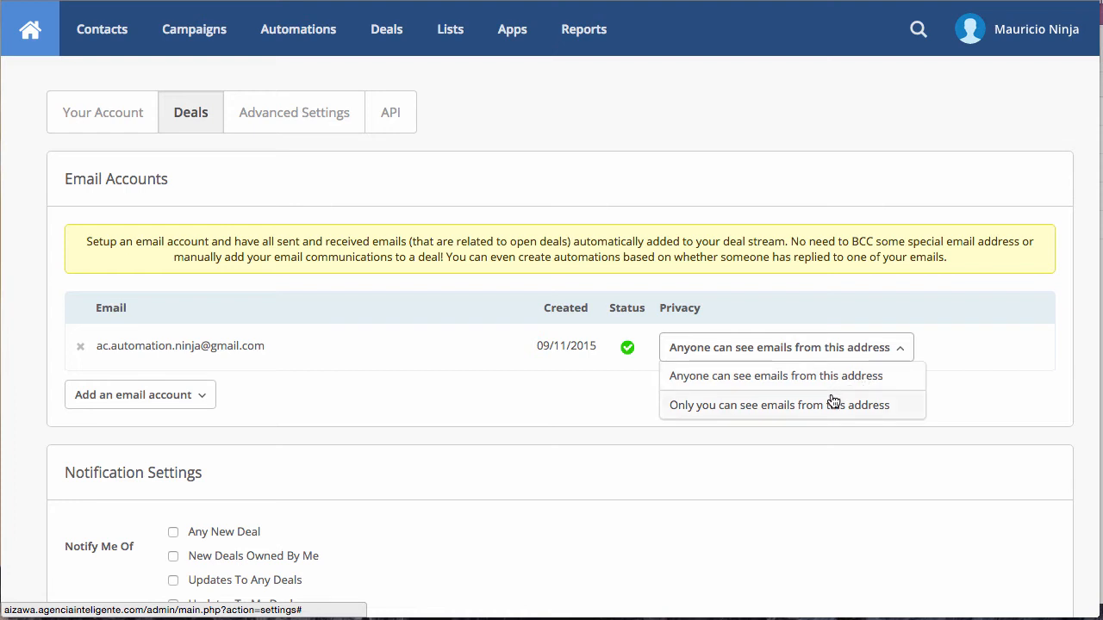
mouse_move(840, 381)
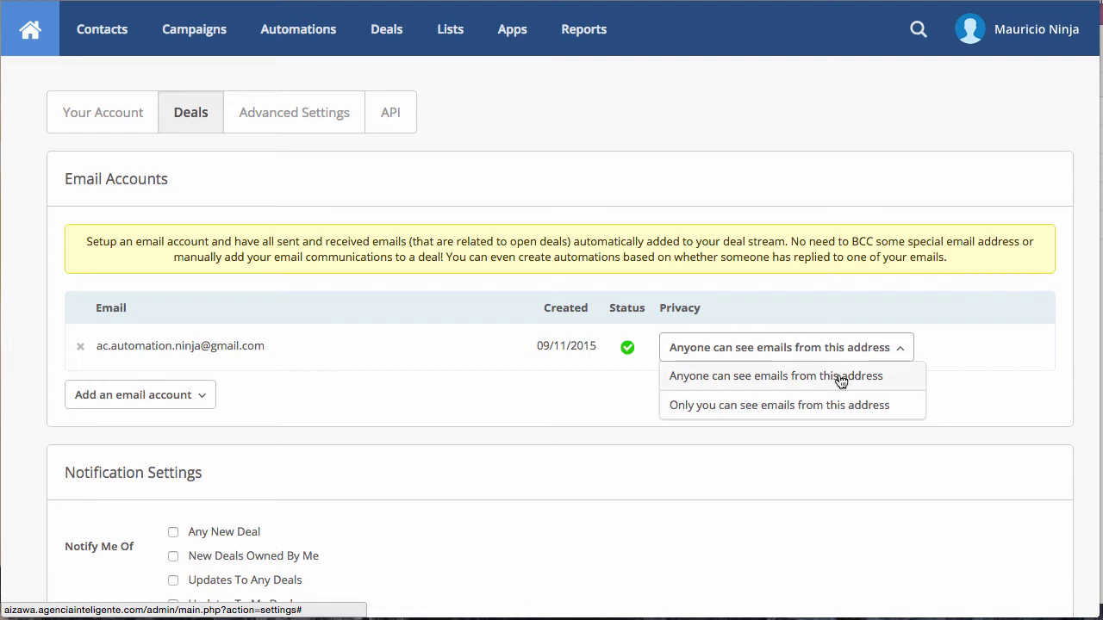
click(773, 376)
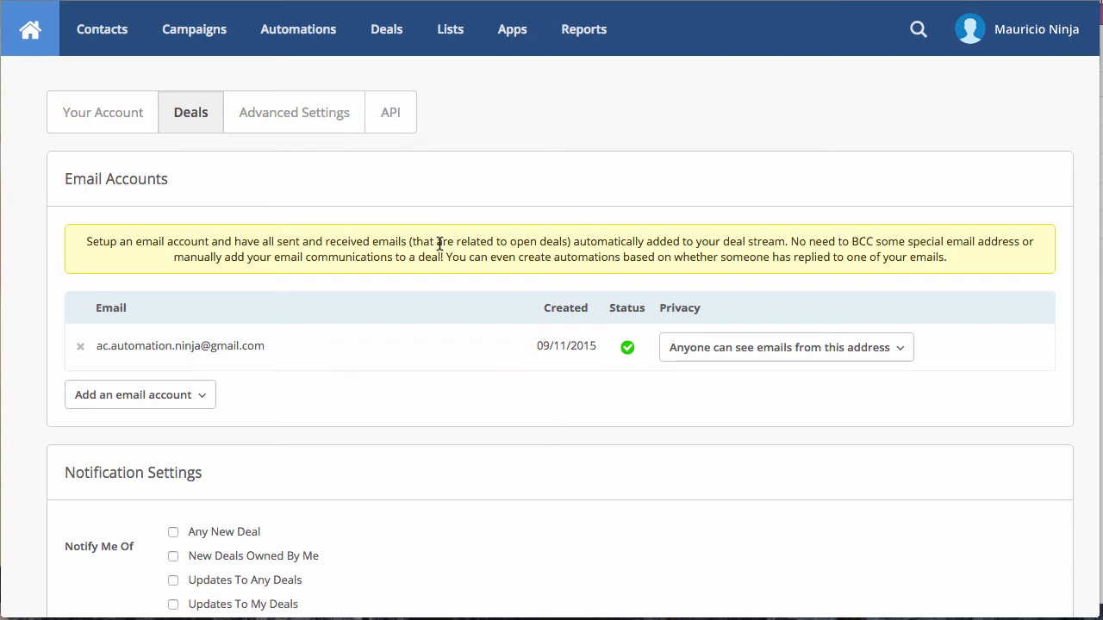
mouse_move(386, 29)
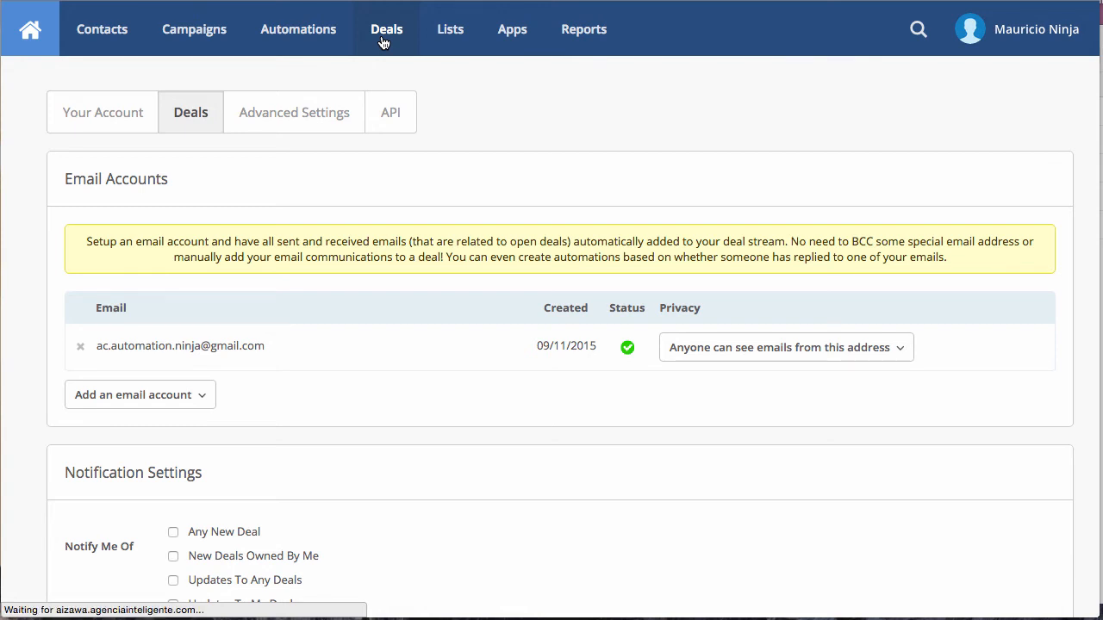
Open the Sell 500 machines deal, scroll its activity stream, and start a new email draft.
click(386, 29)
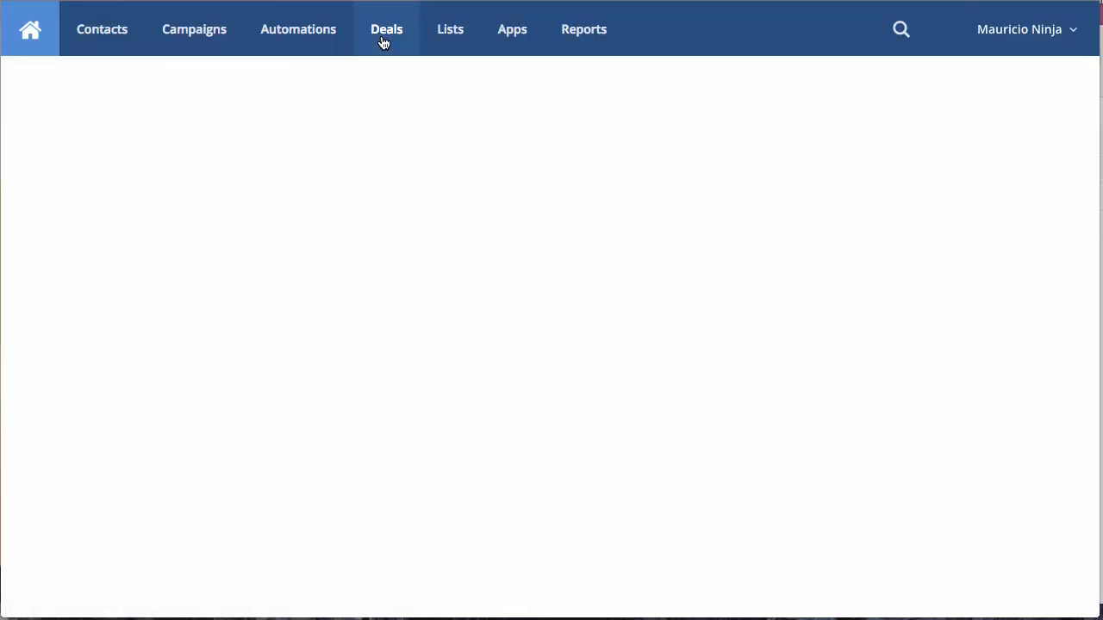
click(386, 29)
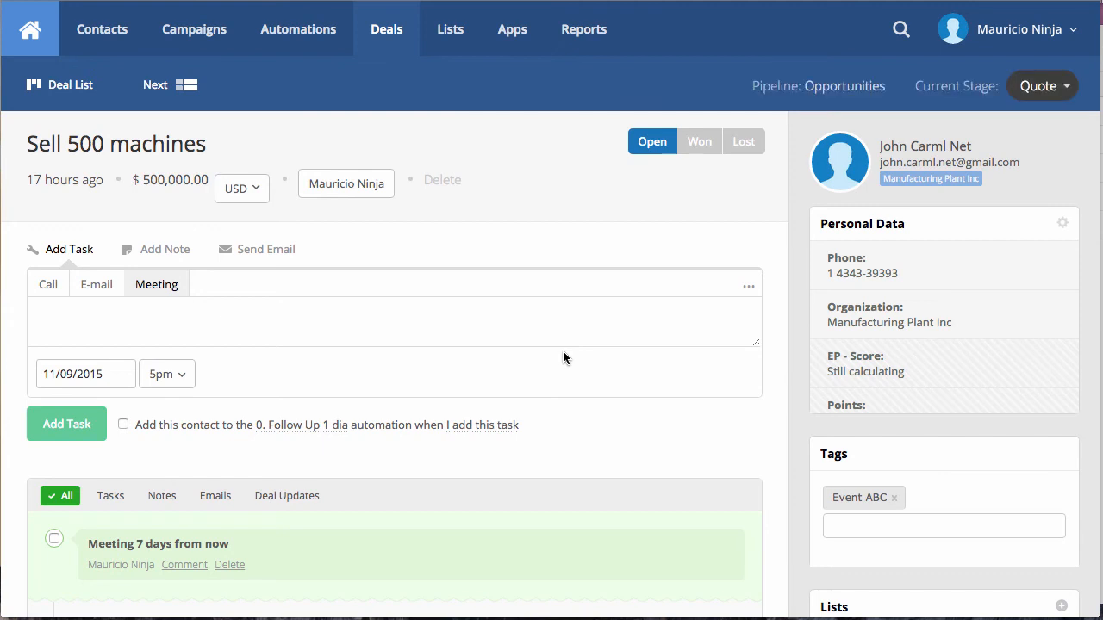
scroll(down, 3)
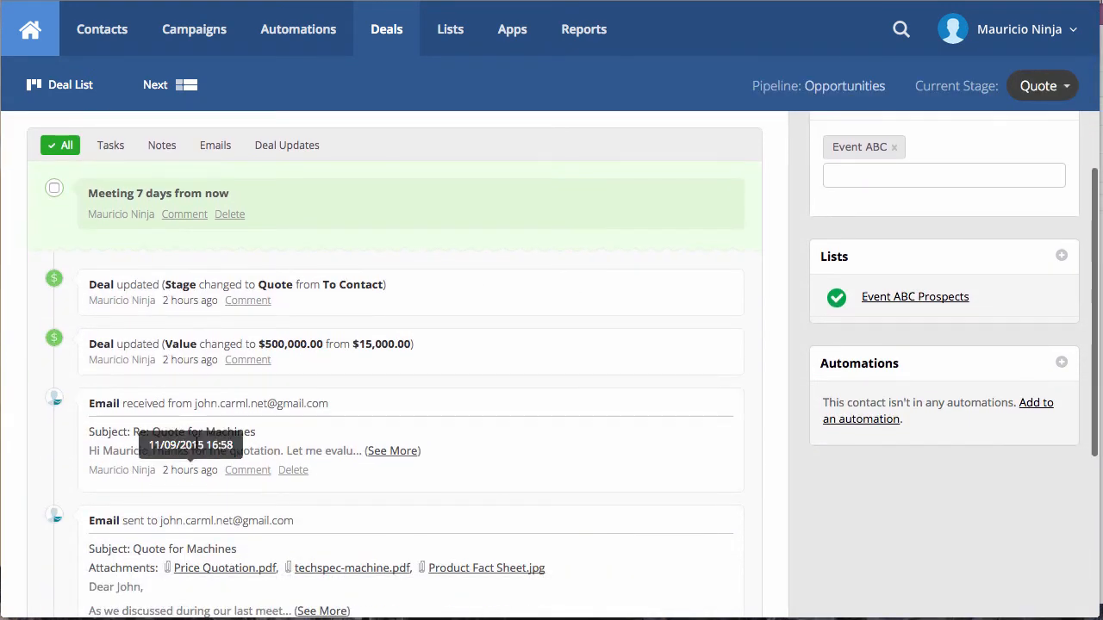
click(392, 450)
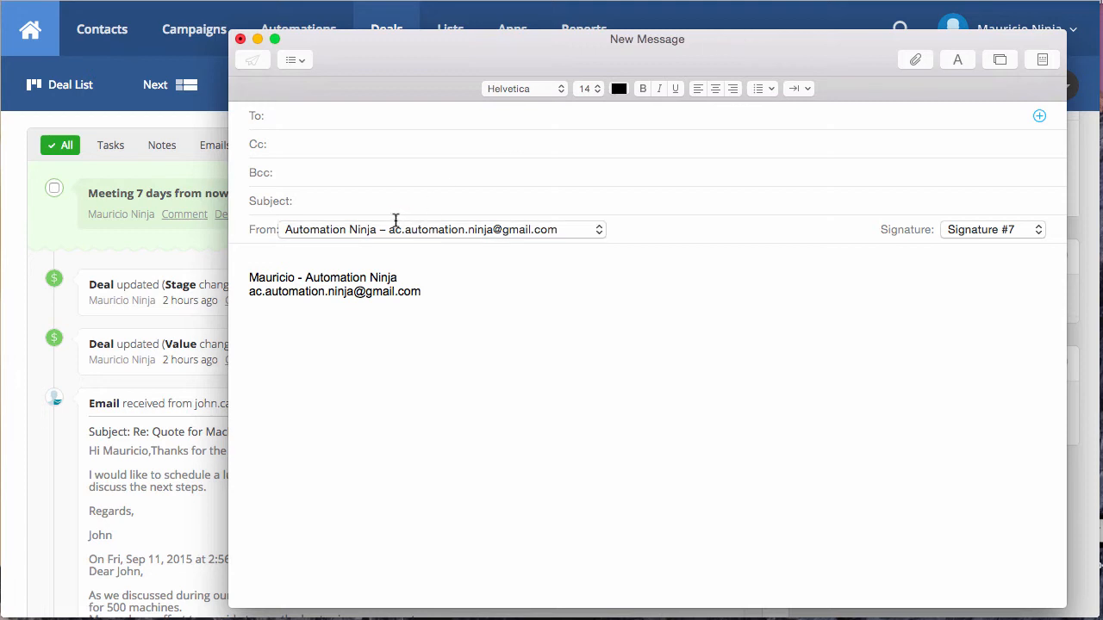
mouse_move(440, 229)
text(john)
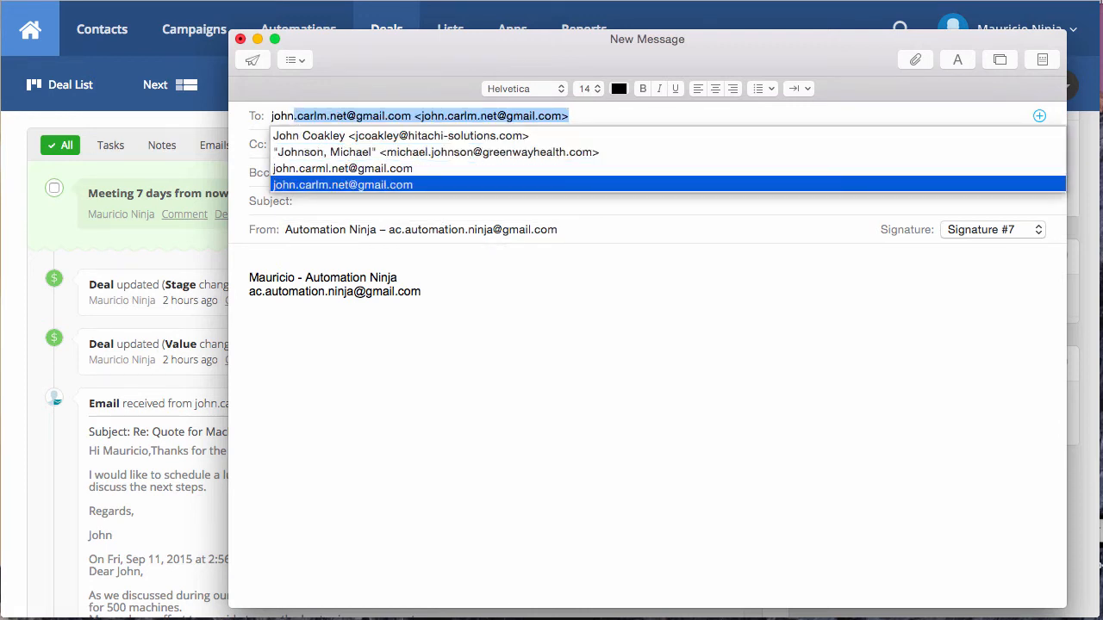
Write John a 'Meeting Request for next week' email asking to schedule a meeting next week.
click(343, 185)
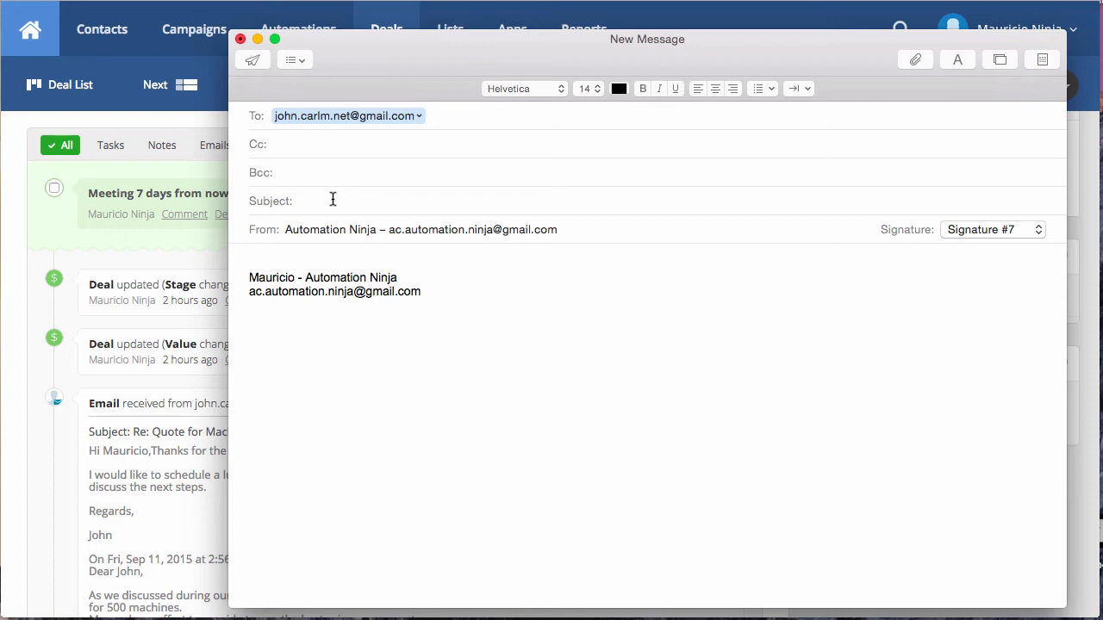
text(Meeting Request for next week)
text(Hi)
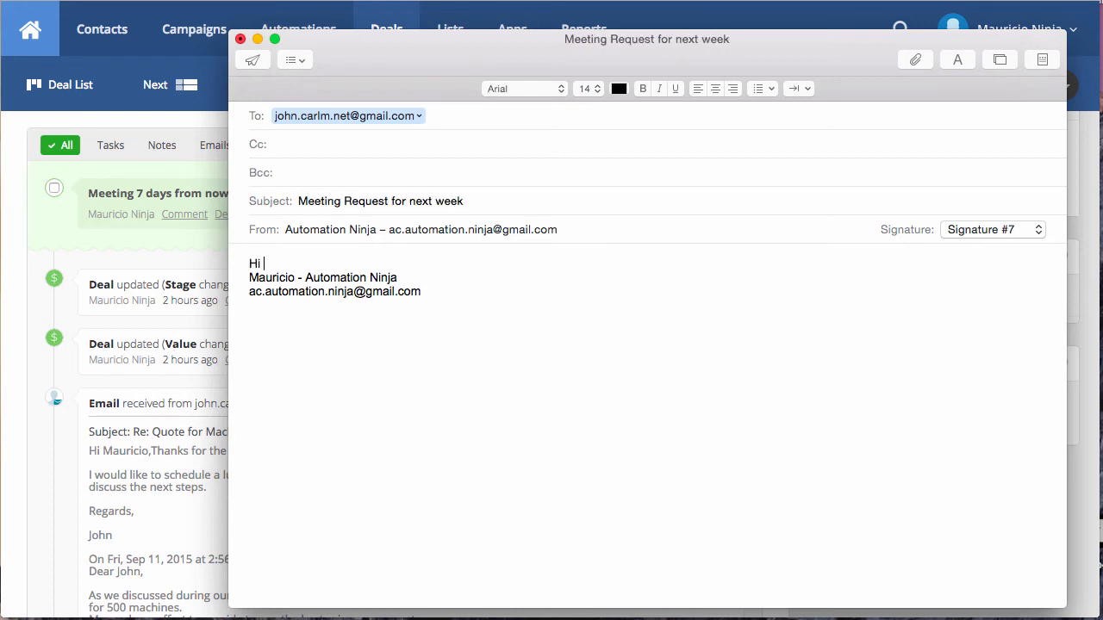
text(John,)
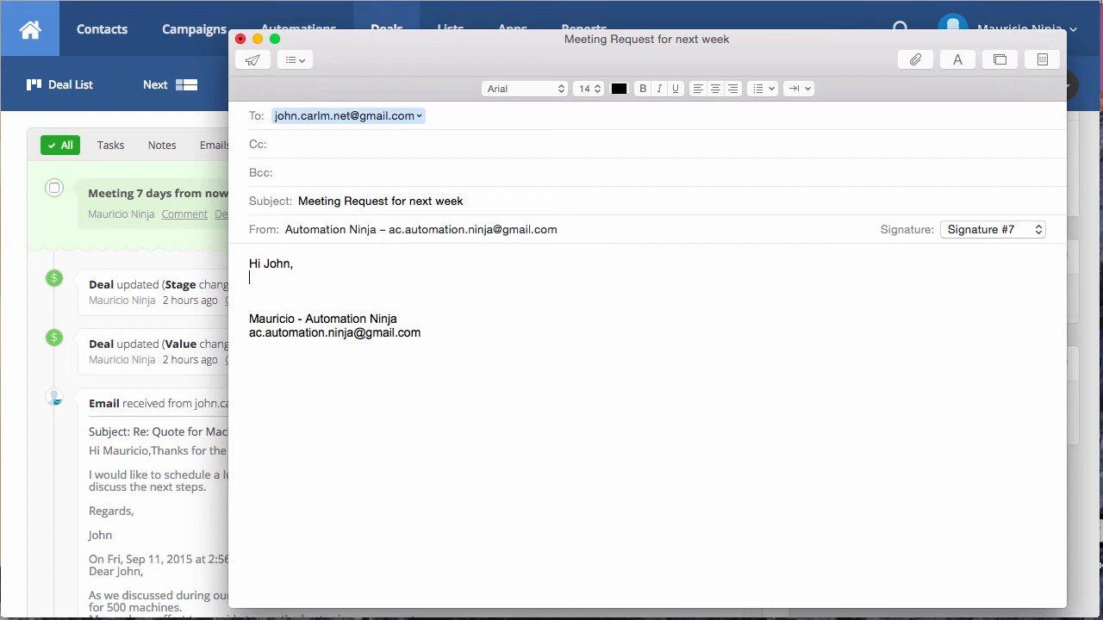
text(I would like to s)
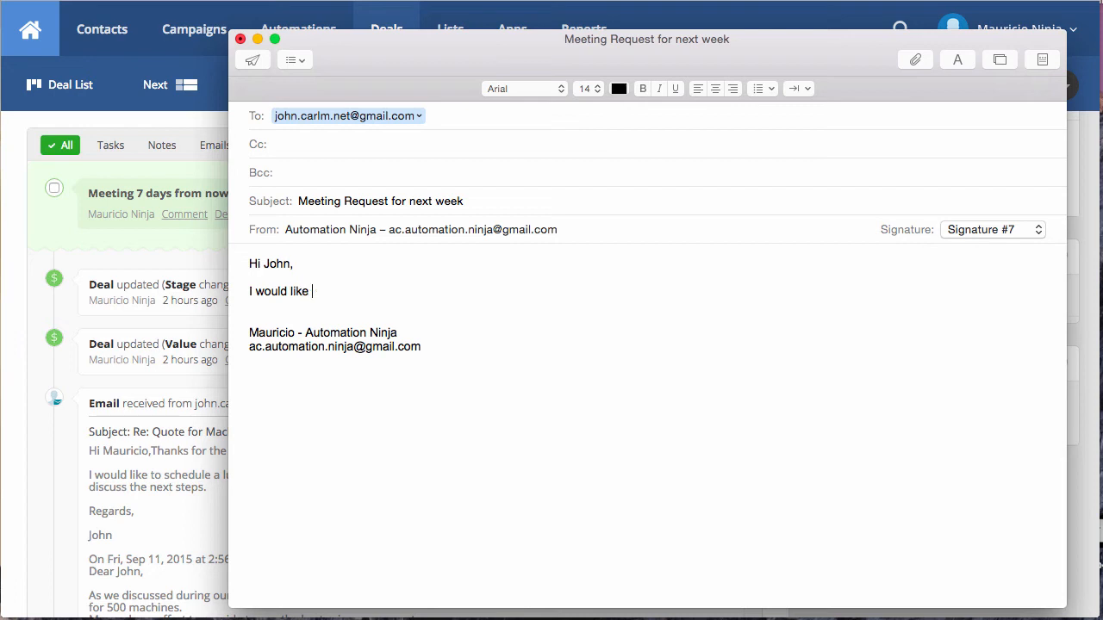
text(to sh)
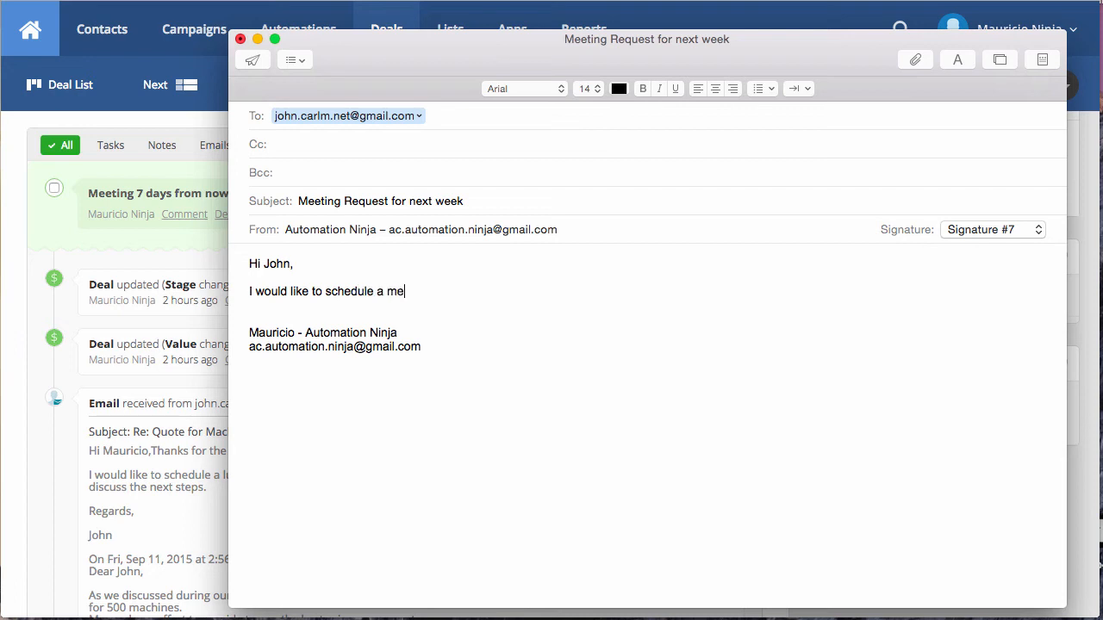
text(eting for next)
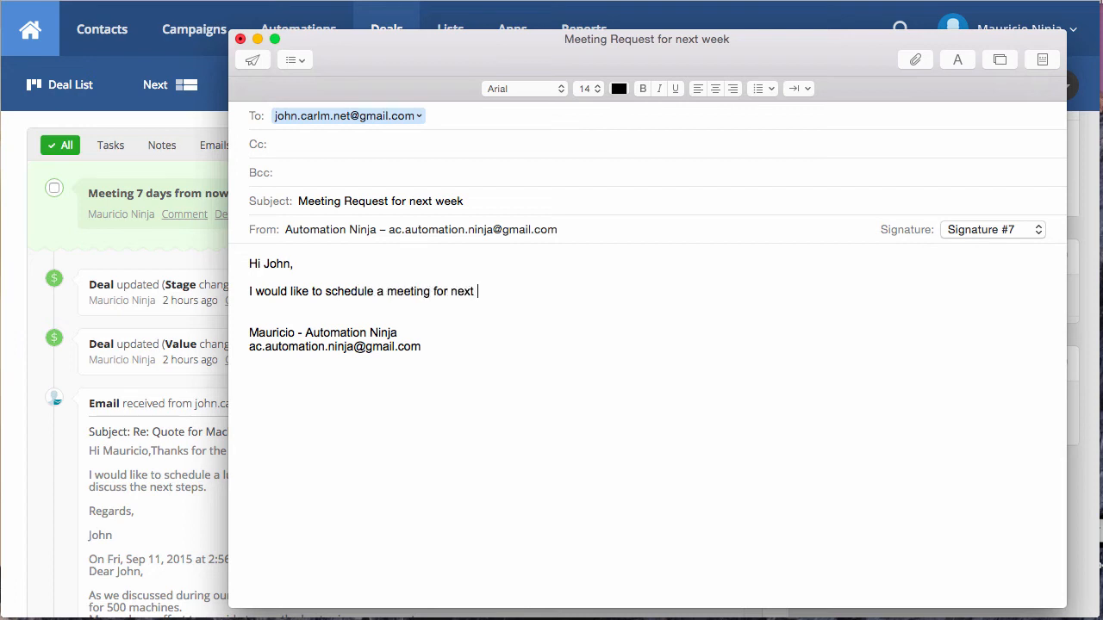
text(week.)
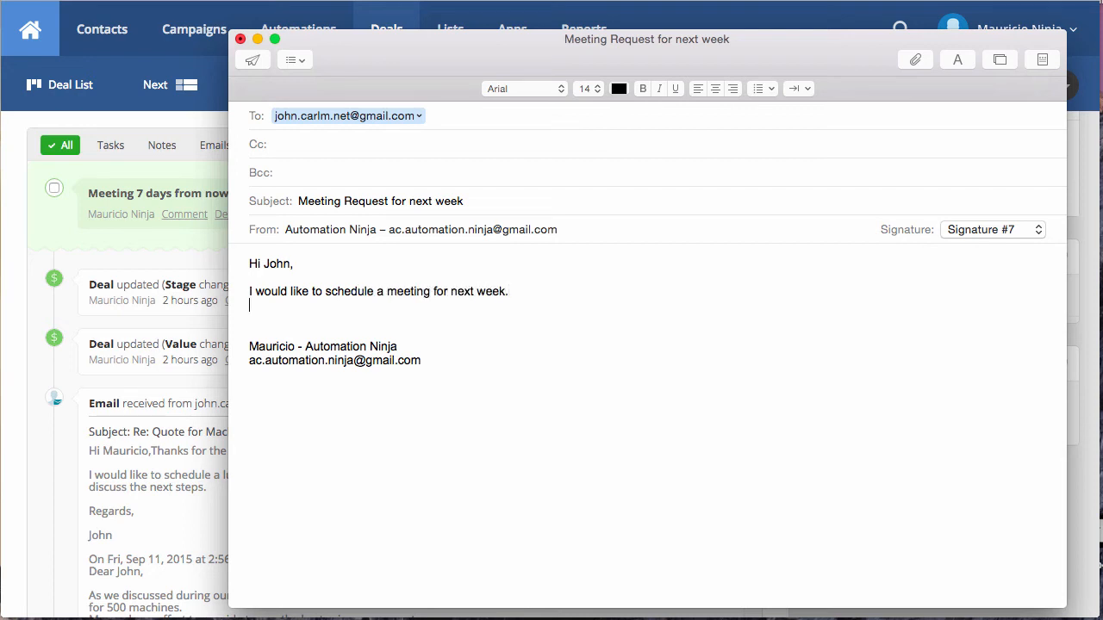
text(Regards,)
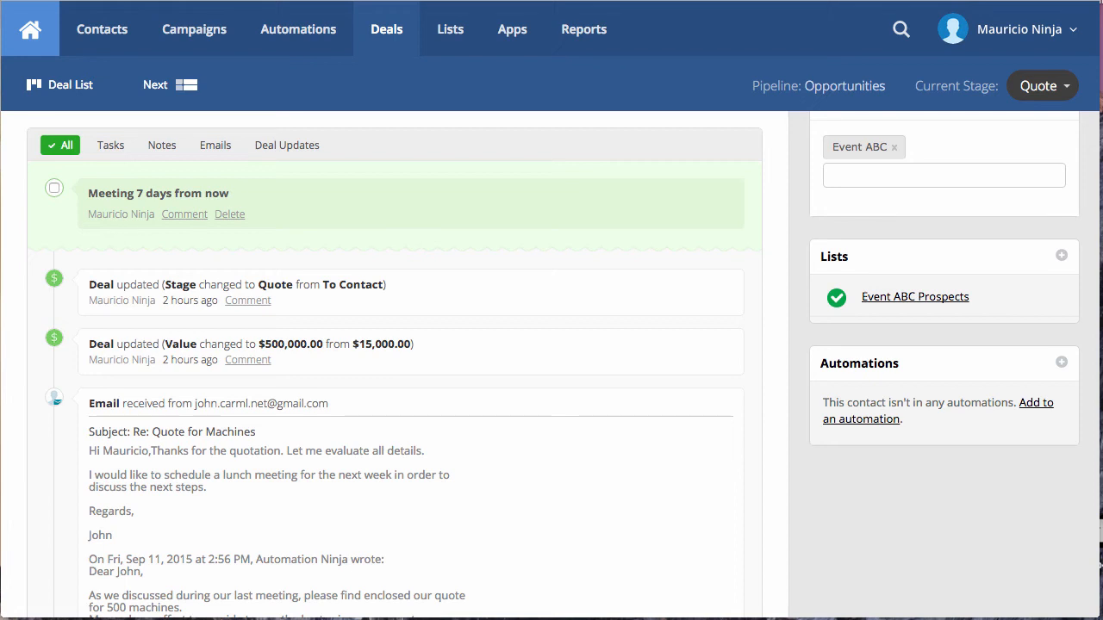
mouse_move(205, 255)
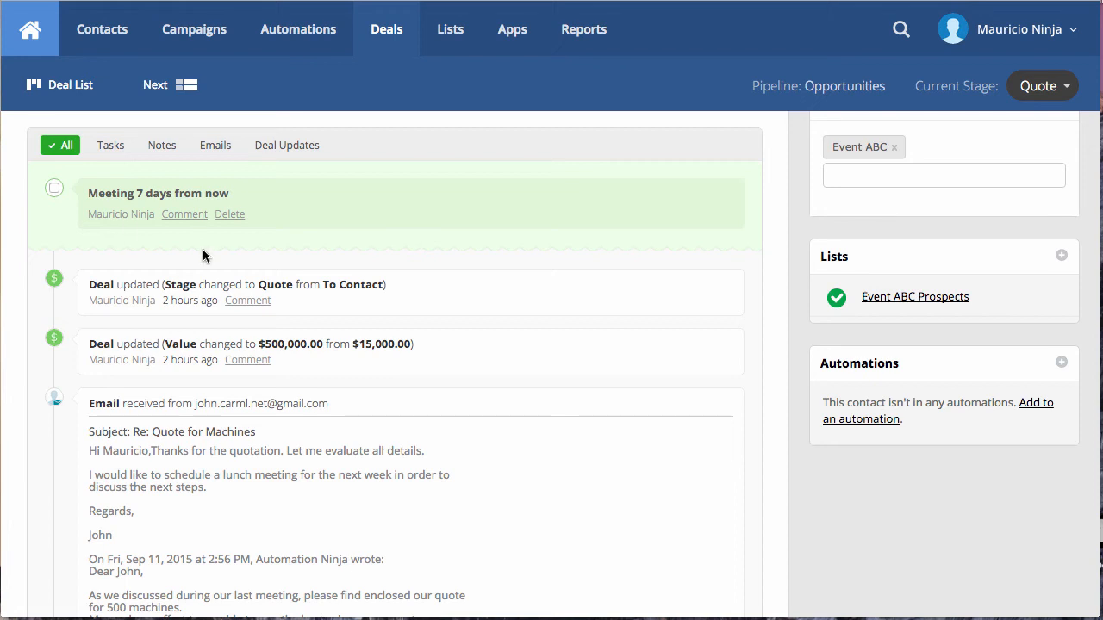
mouse_move(560, 384)
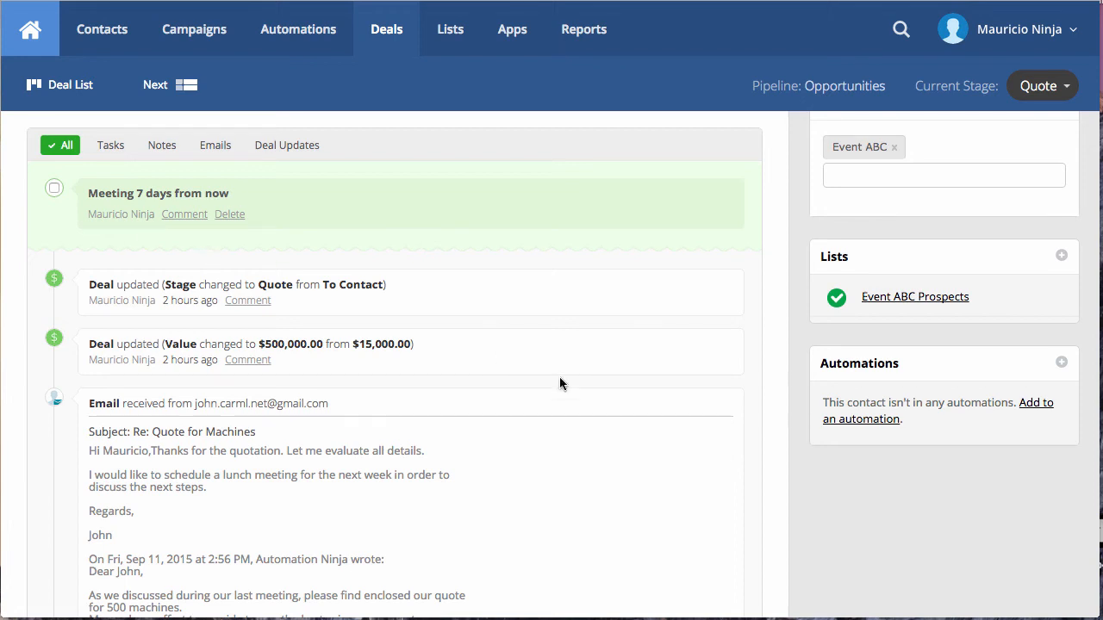
Filter the deal activity to Emails and expand the Meeting Request for next week email.
click(215, 145)
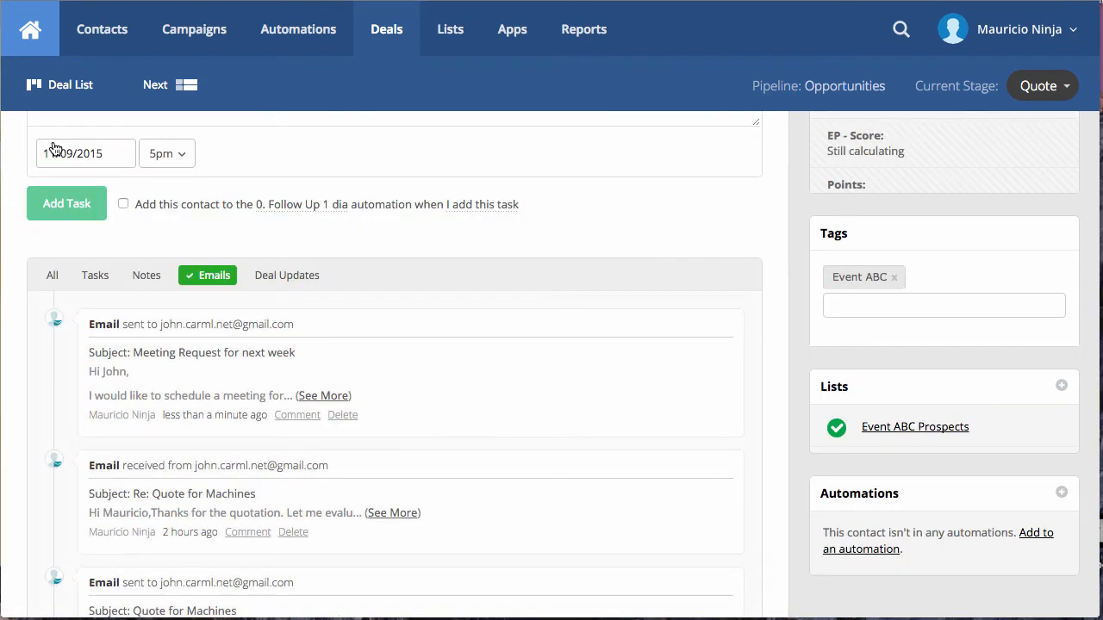
click(58, 275)
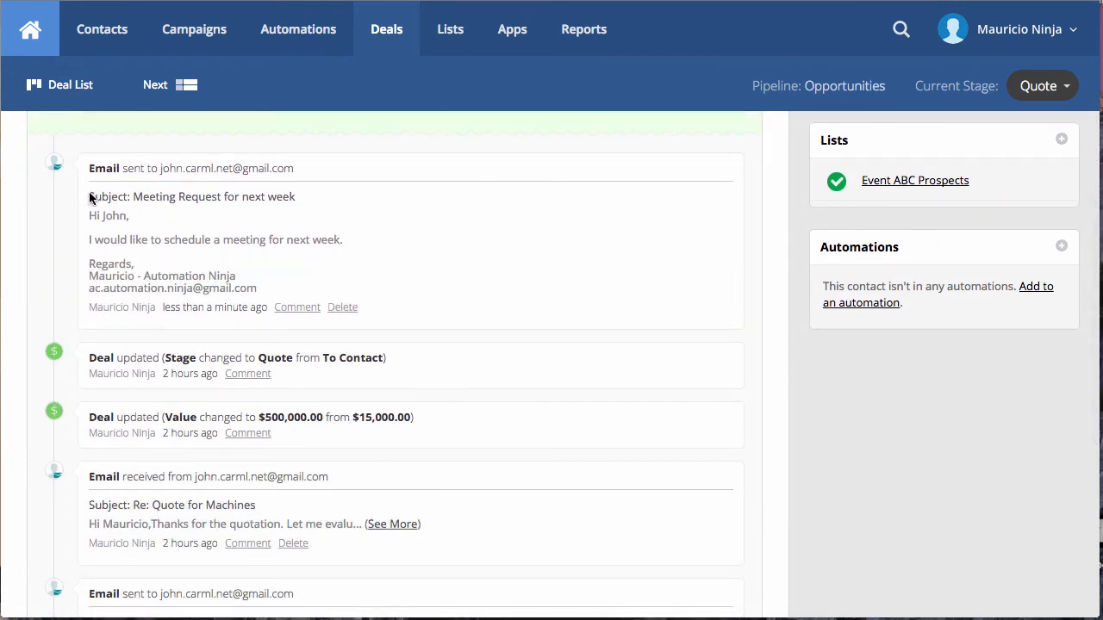
mouse_move(125, 258)
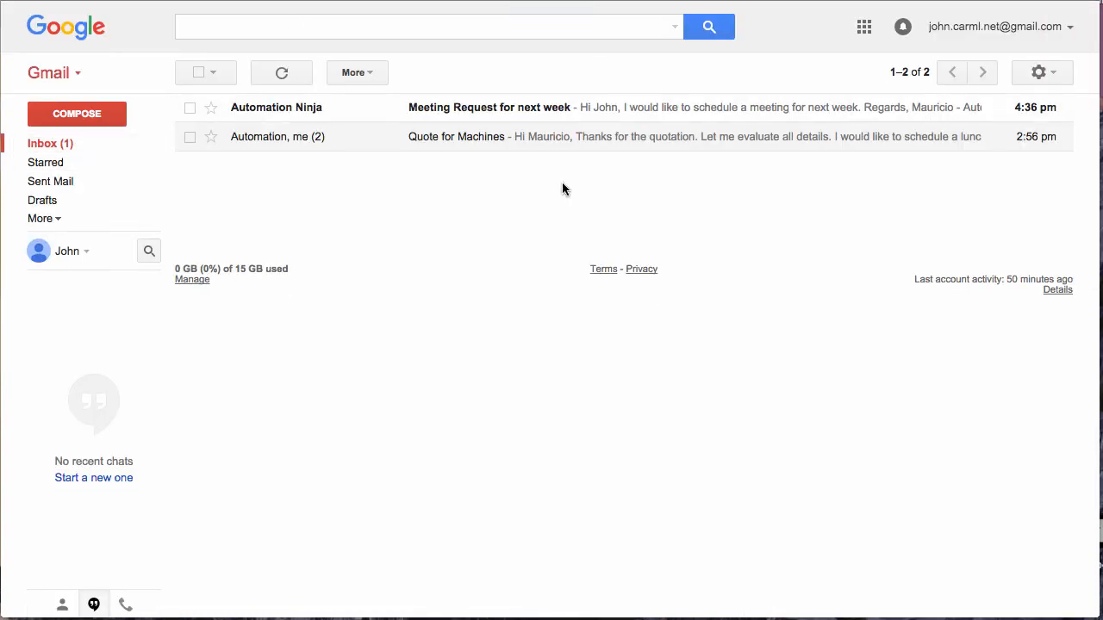
mouse_move(457, 116)
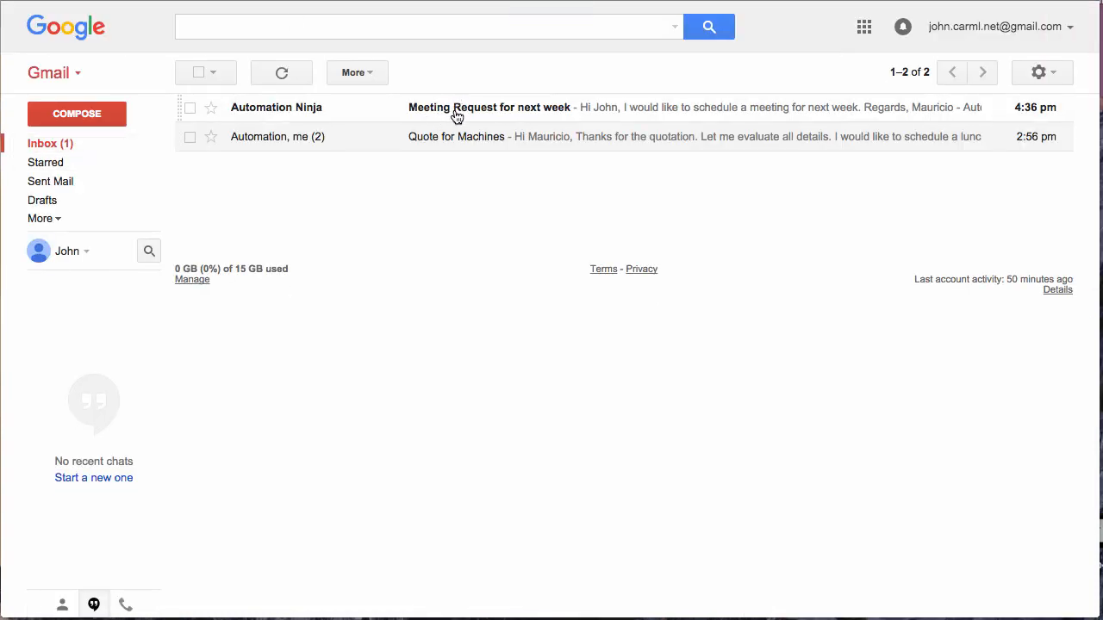
Open the Meeting Request email in Gmail and send Mauricio the reply 'OK Great.'.
click(489, 107)
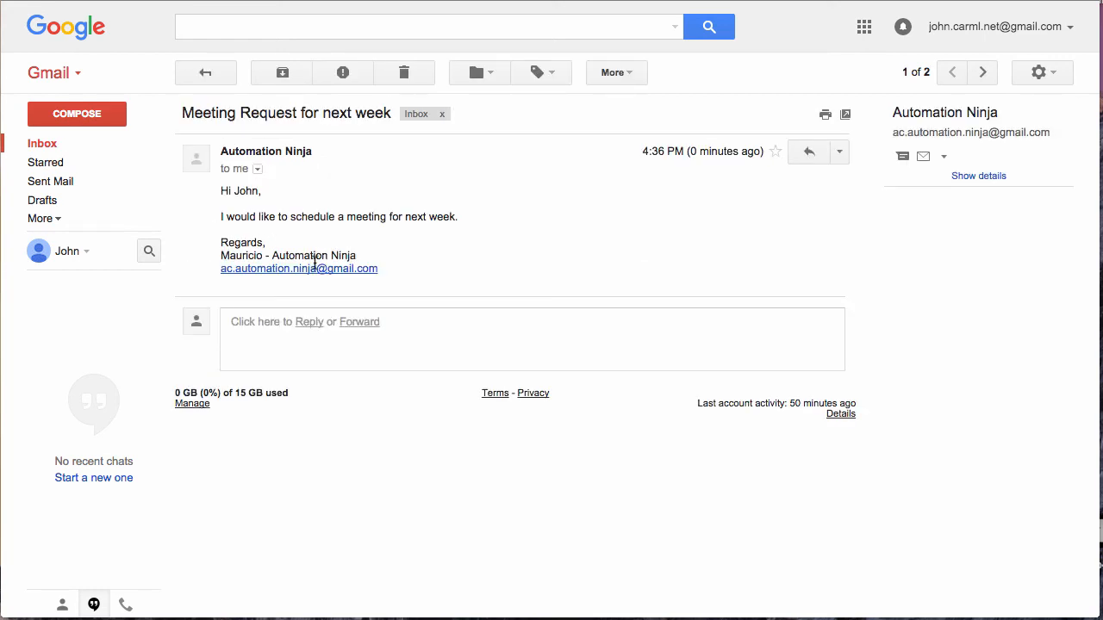
mouse_move(808, 152)
text(Hi)
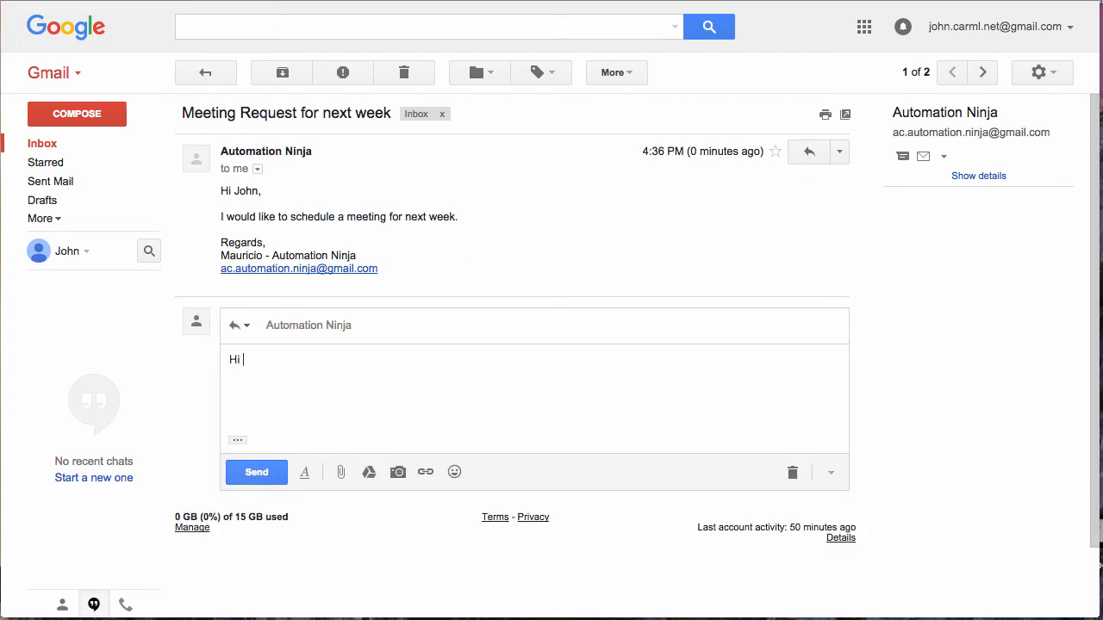
text(Mauricio,)
text(OK.)
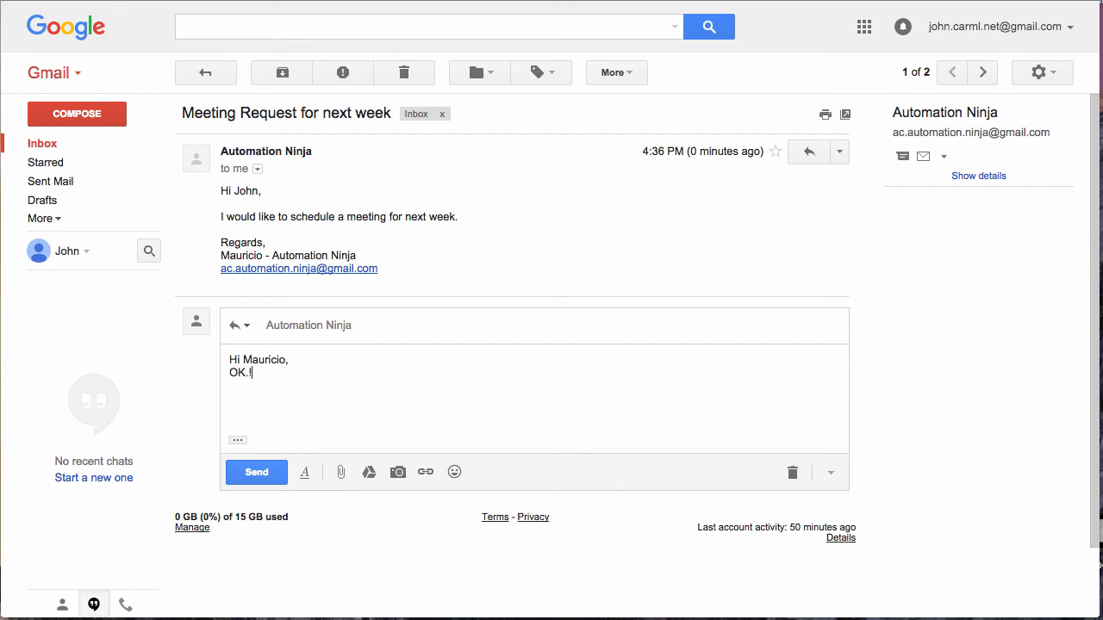
text(Gre)
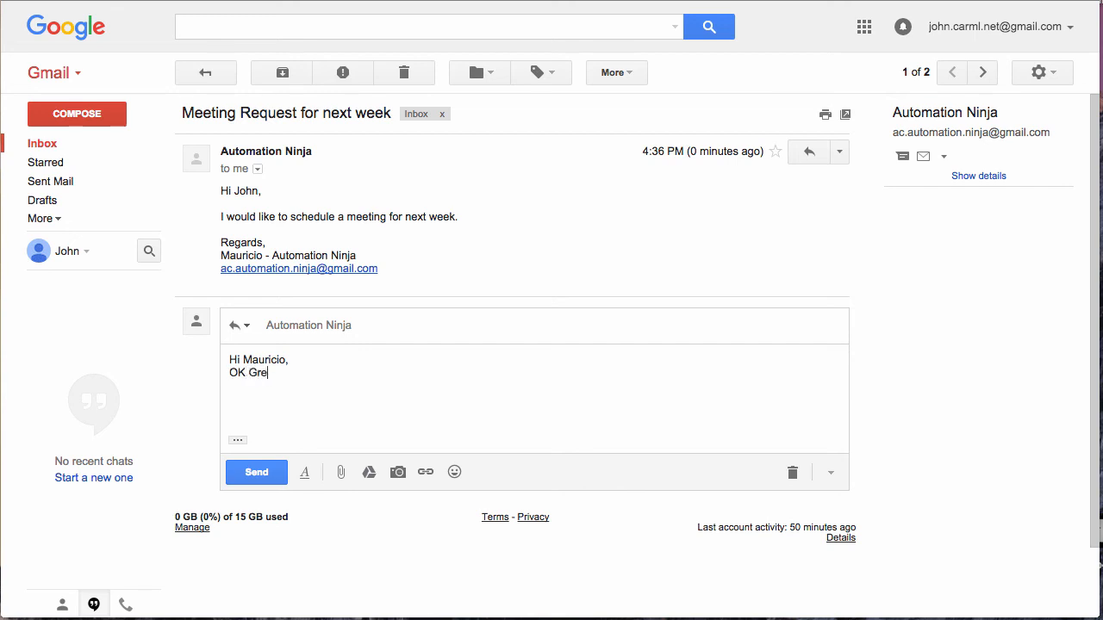
text(at.)
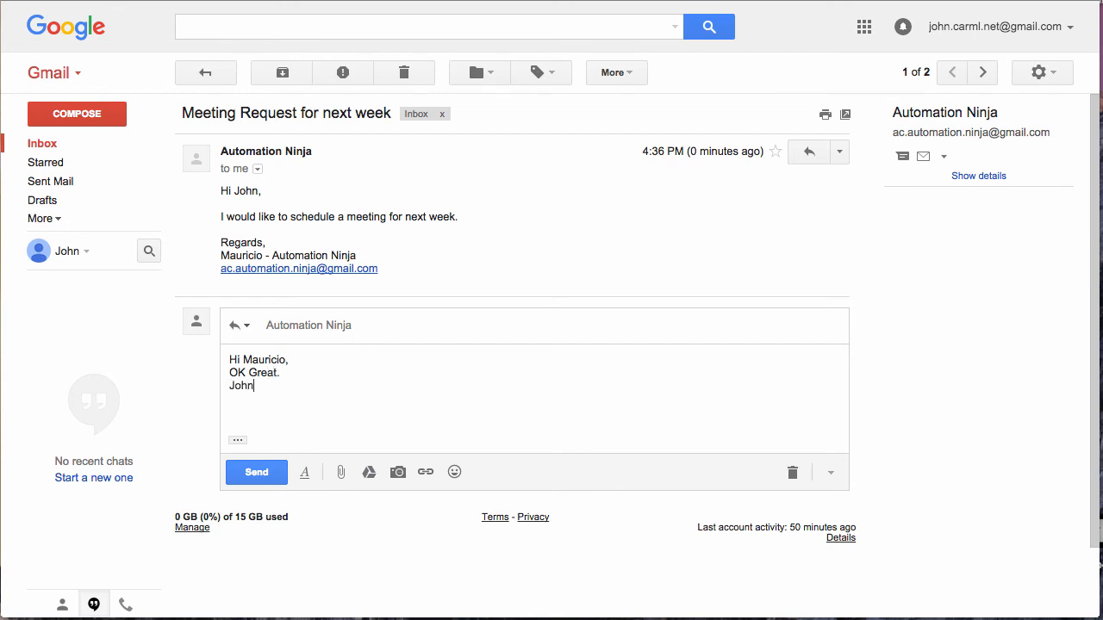
text(.)
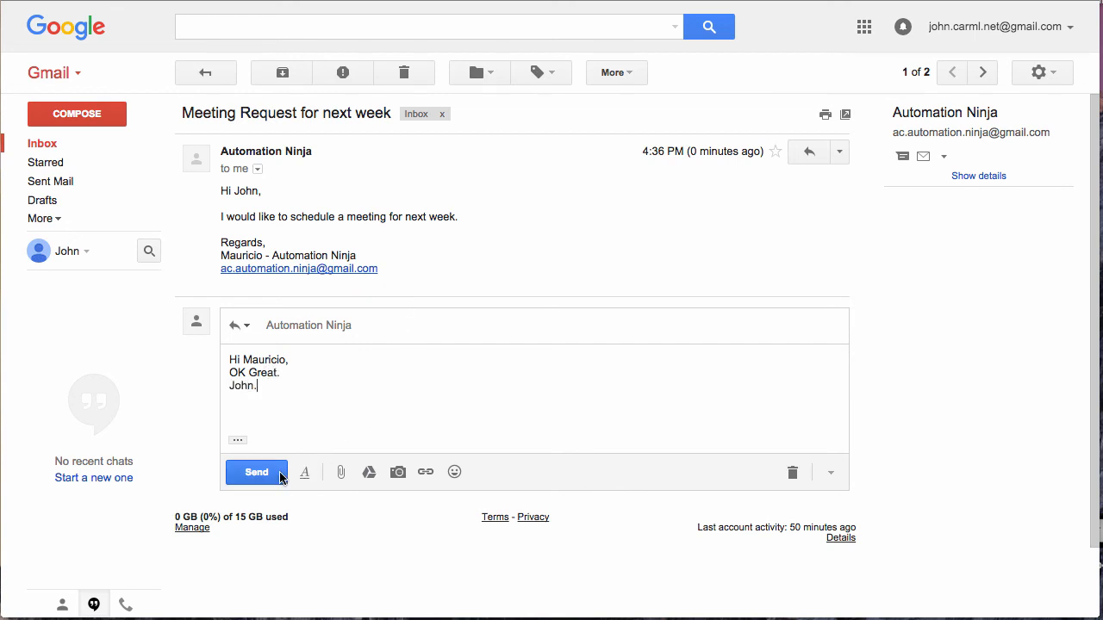
click(256, 472)
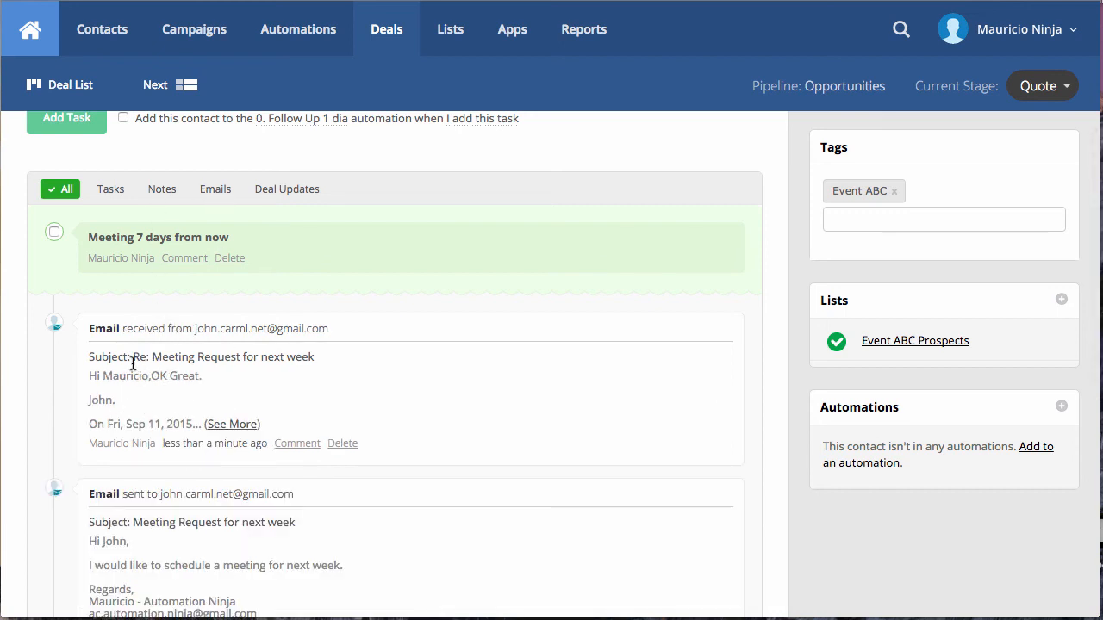
Filter the deal activity to Emails to check John's reply, then show All activity.
scroll(down, 3)
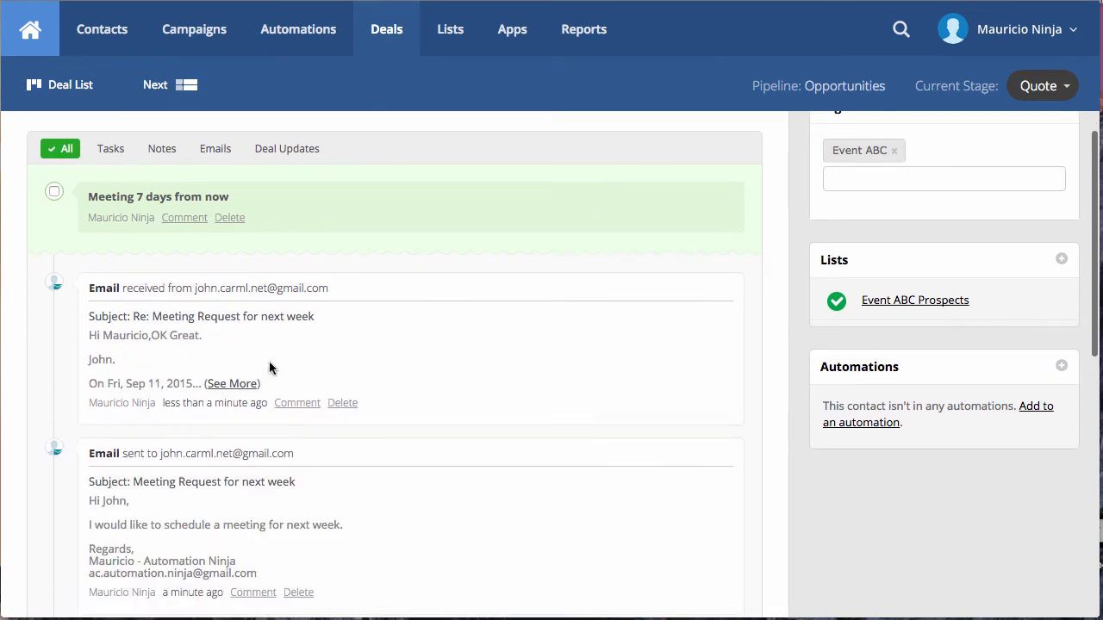
mouse_move(187, 335)
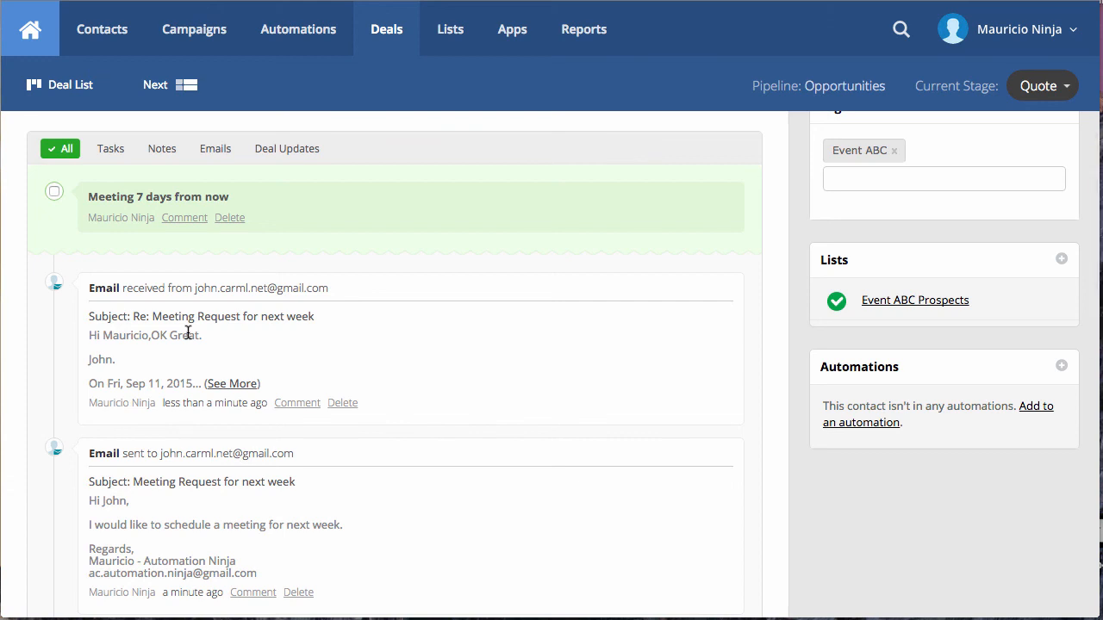
click(215, 149)
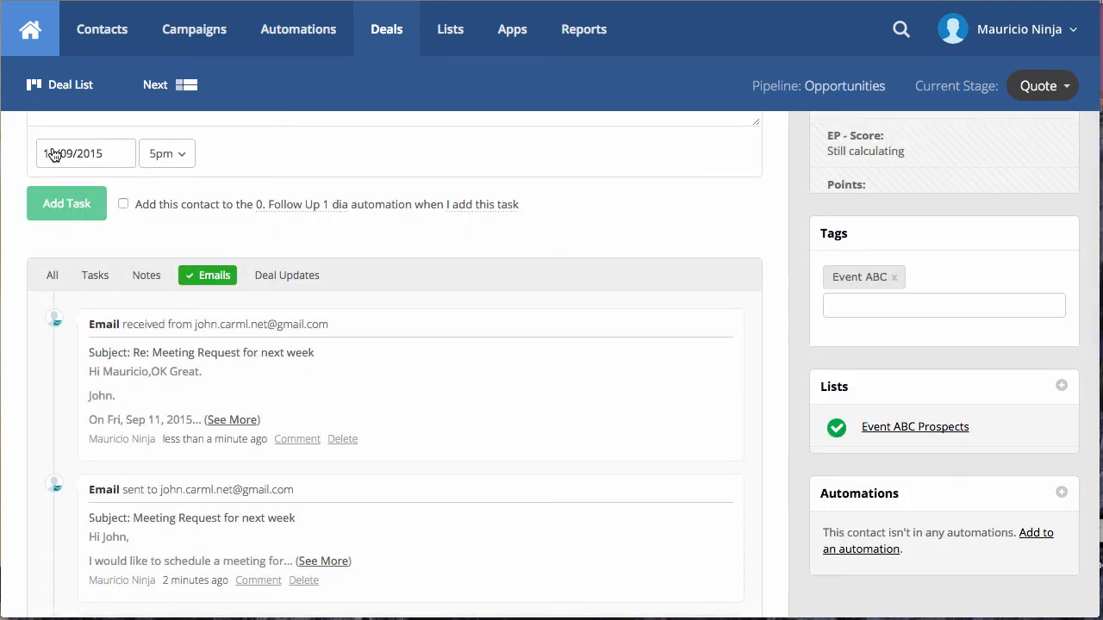
click(52, 275)
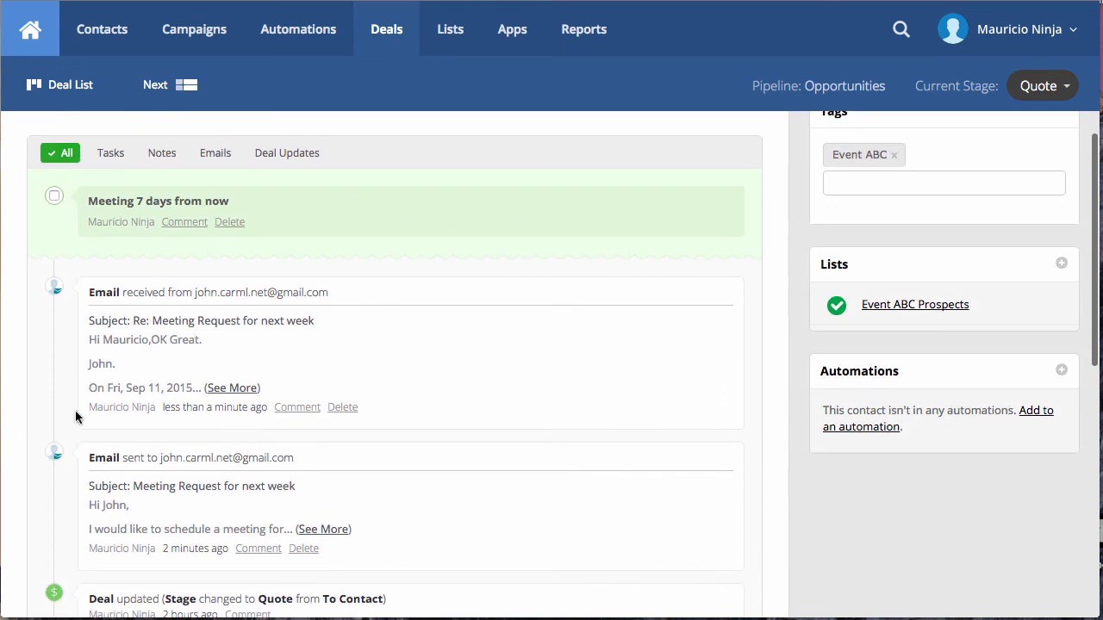
mouse_move(164, 352)
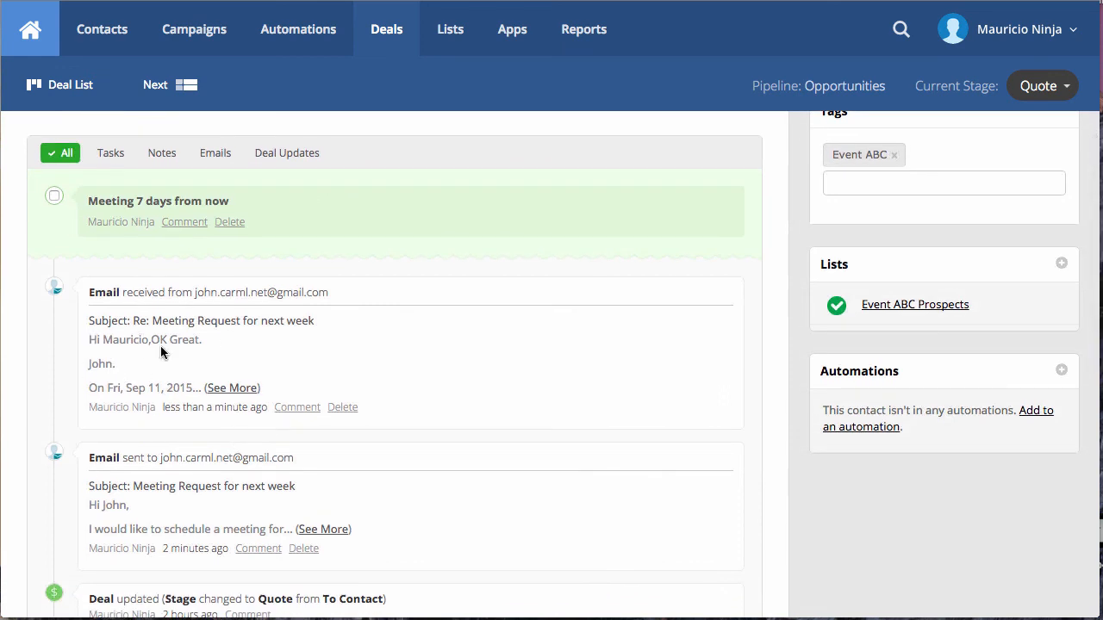